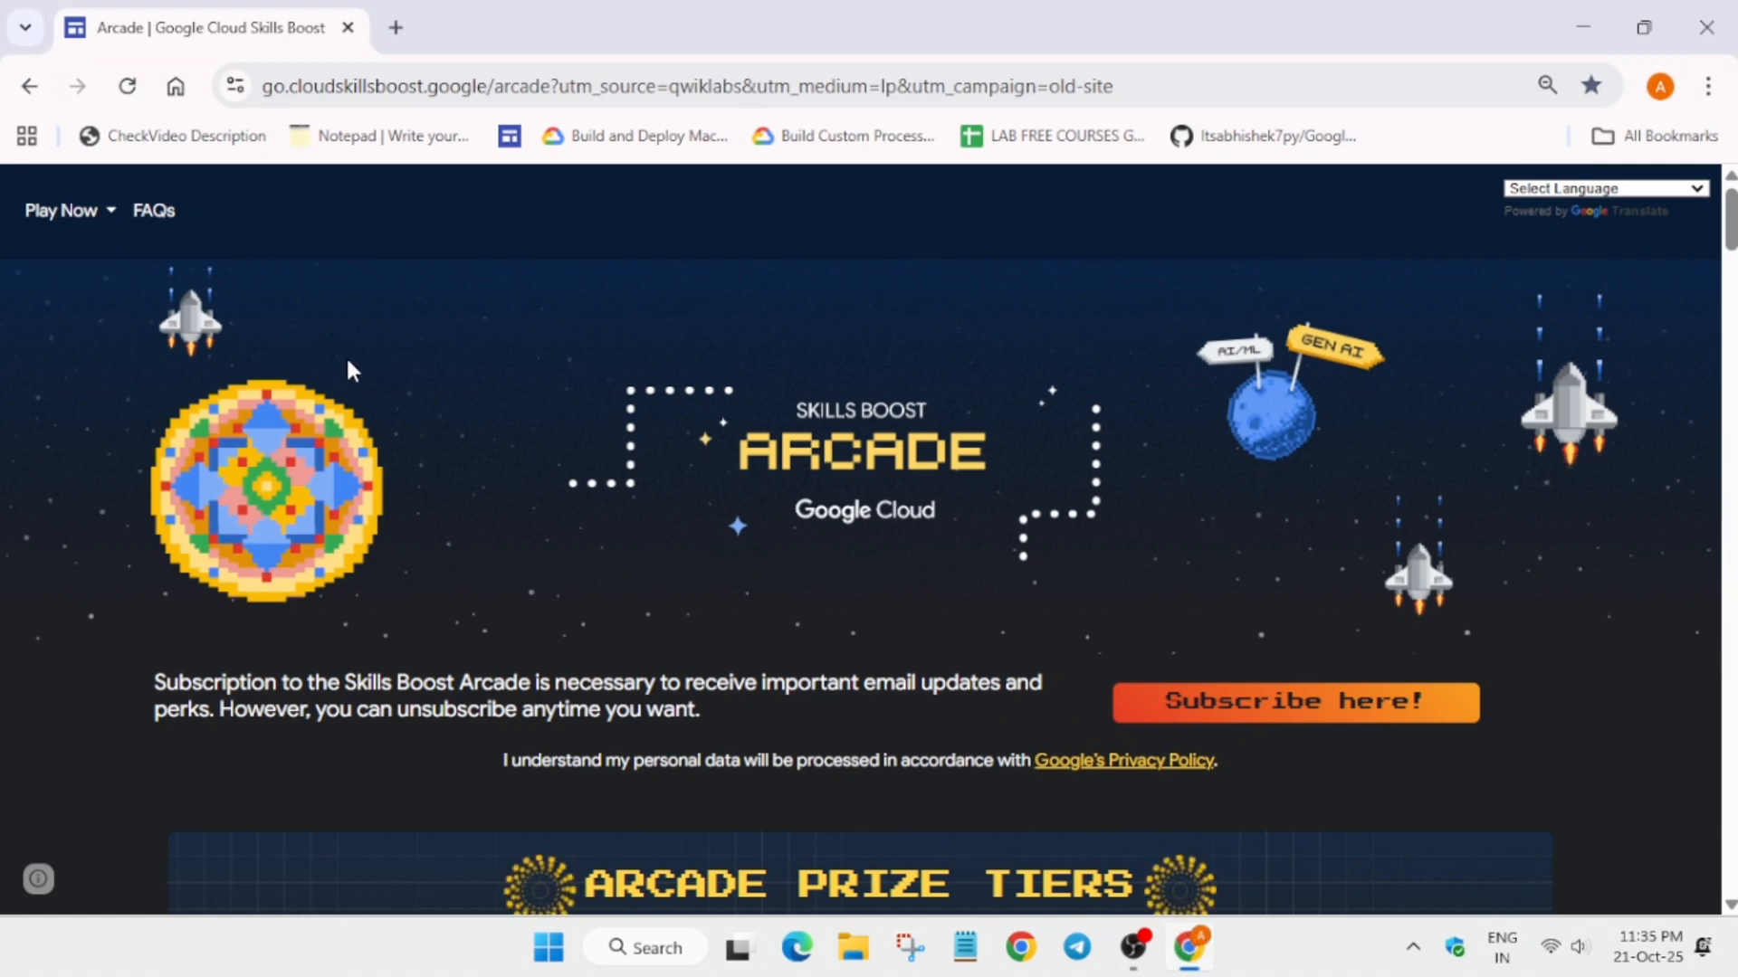
mouse_move(584, 491)
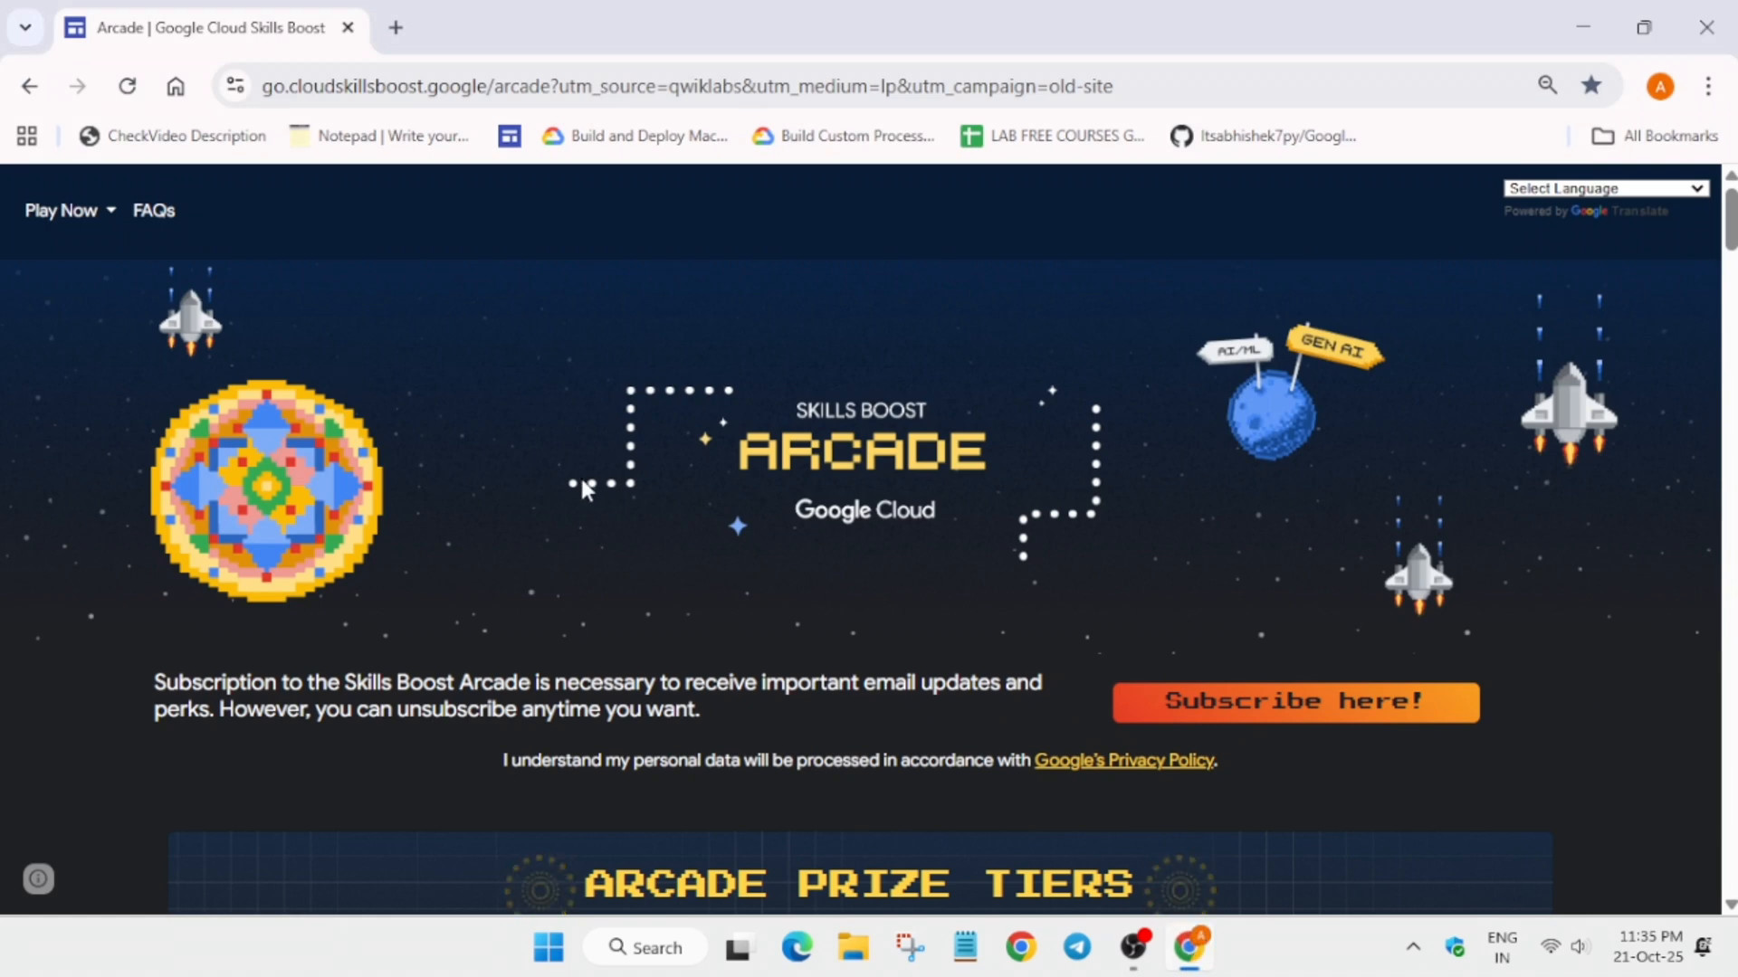
- Scroll the Arcade page down to the Certification Zone and AI Assured game cards
scroll("down", 3)
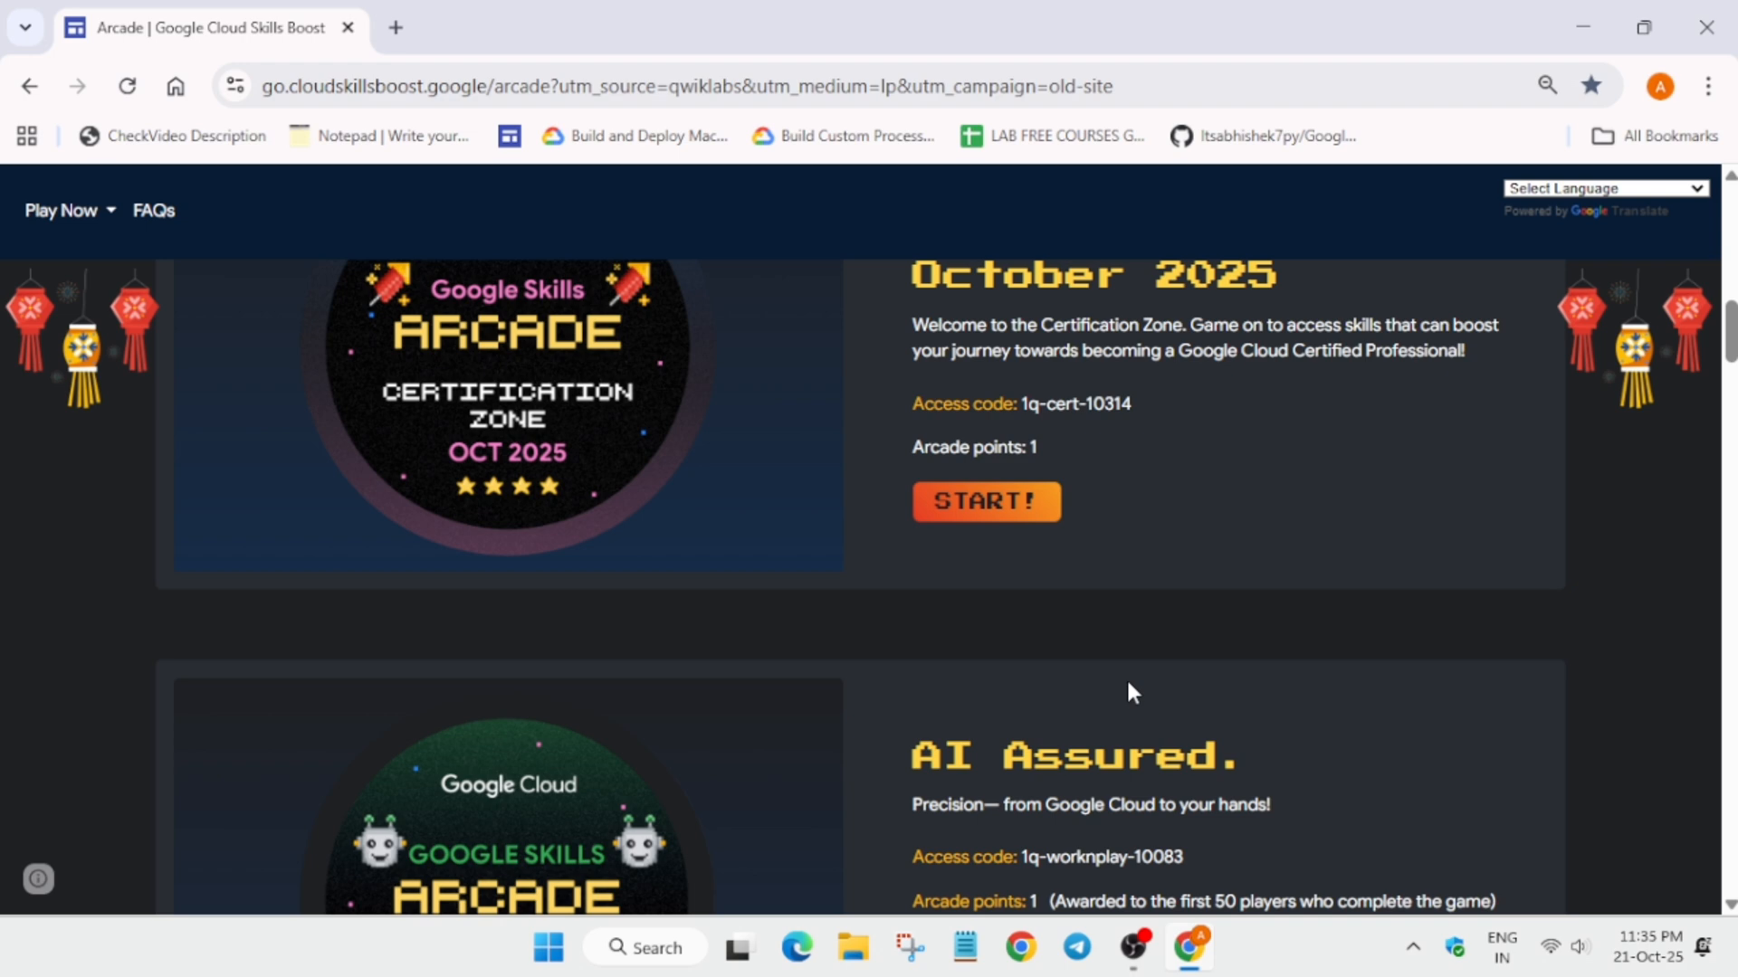
scroll("down", 3)
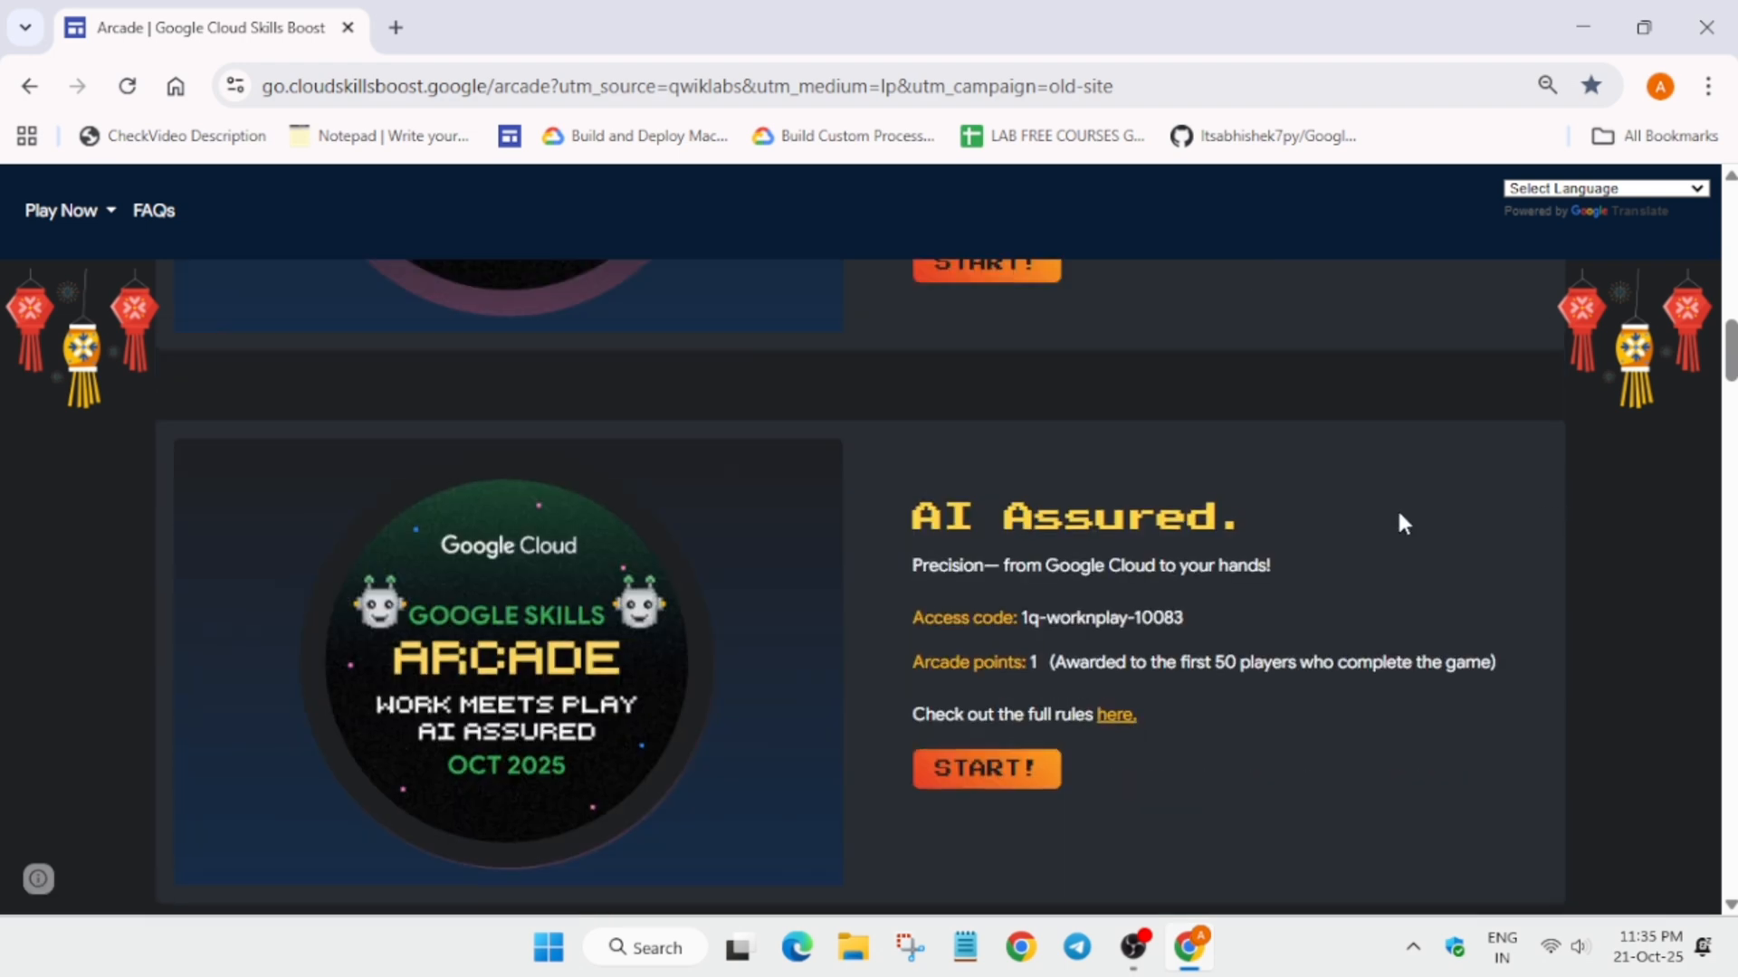
- Start the Certification Zone October 2025 game, sign in with Google and dismiss the credits notice
left_click(985, 768)
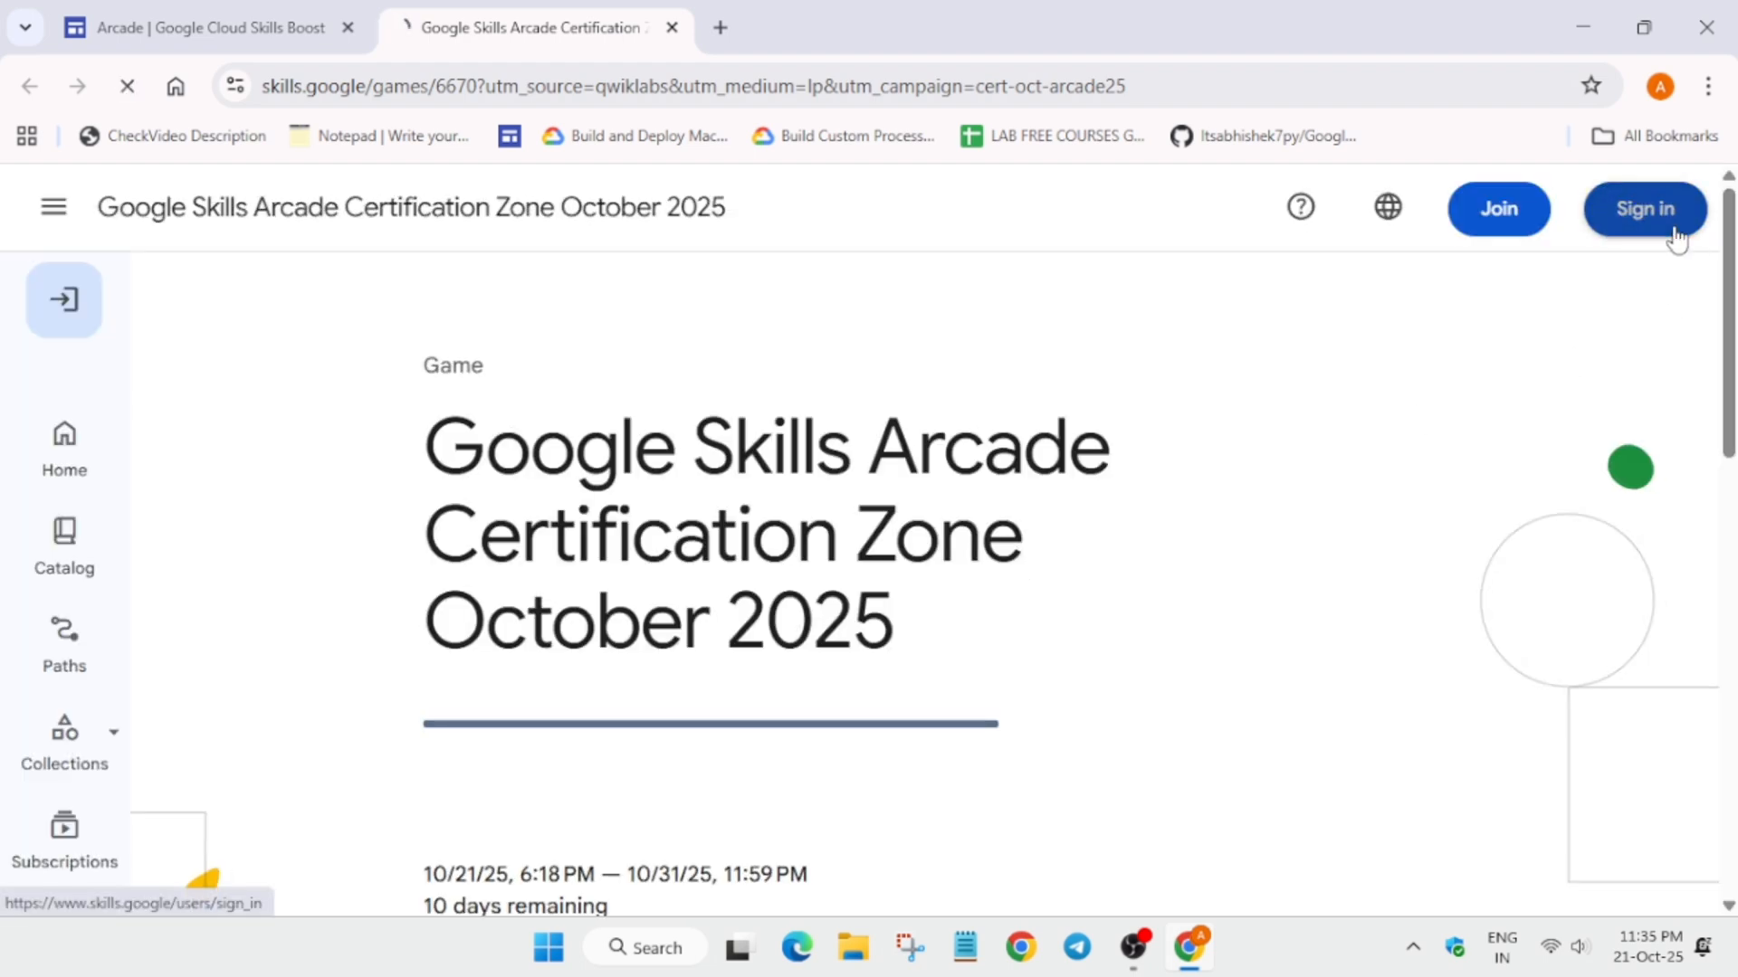
left_click(1646, 208)
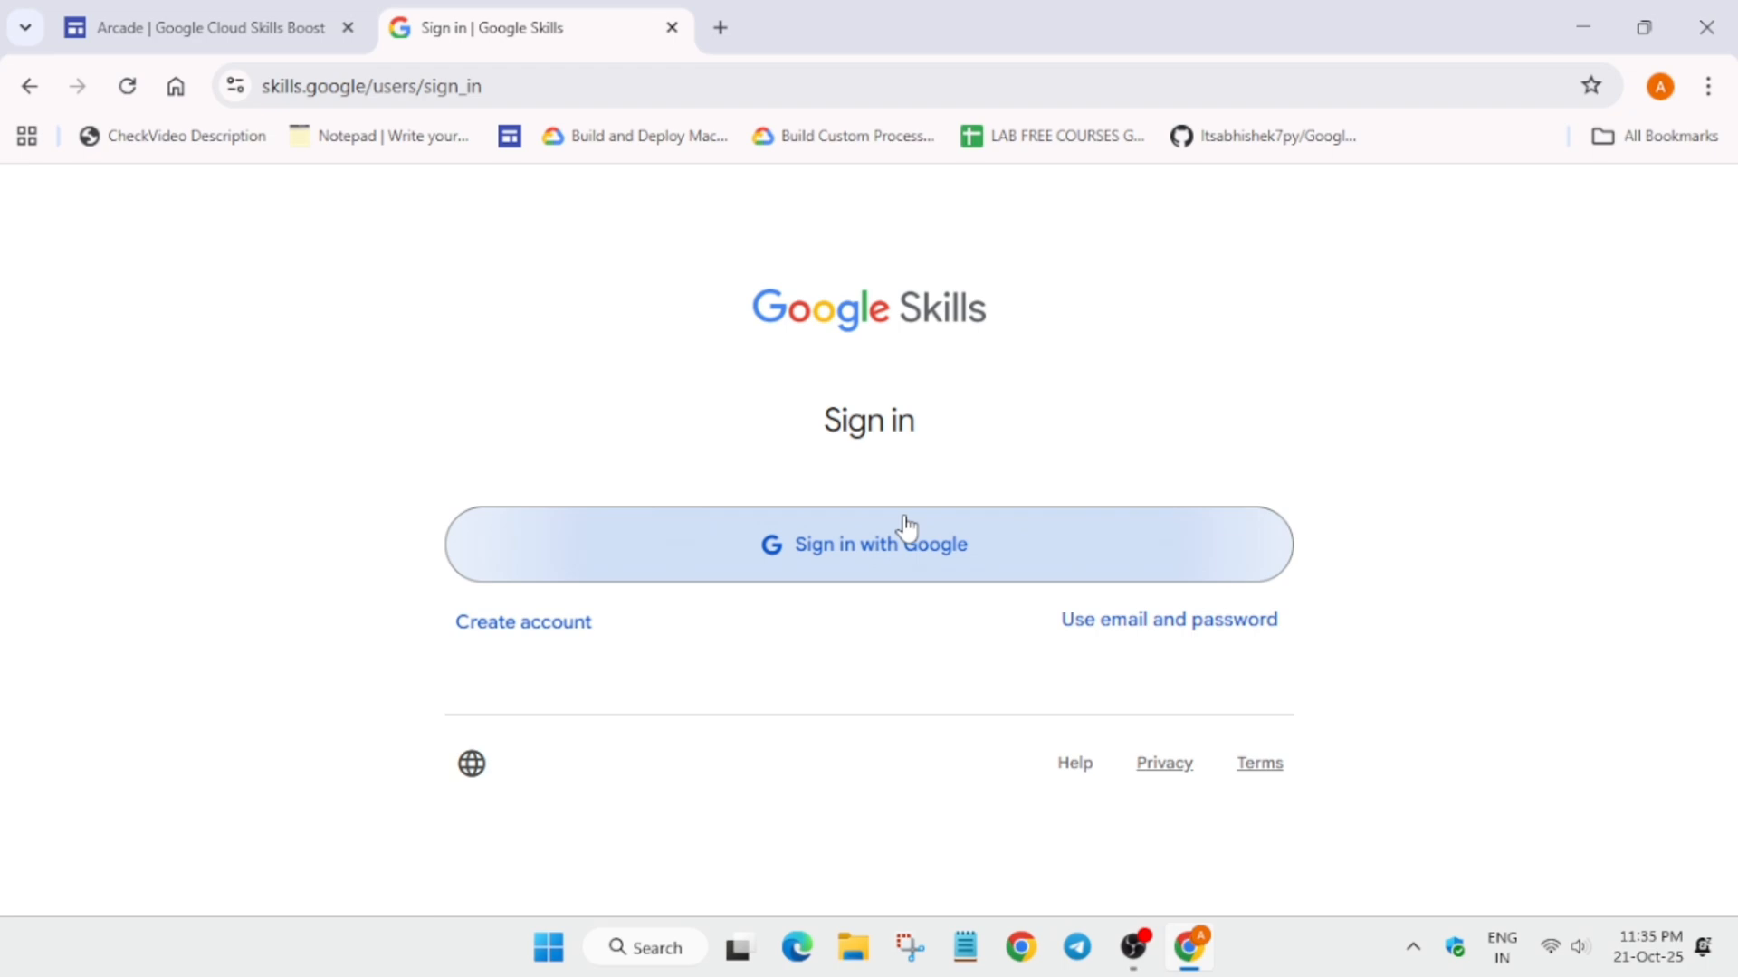
left_click(867, 545)
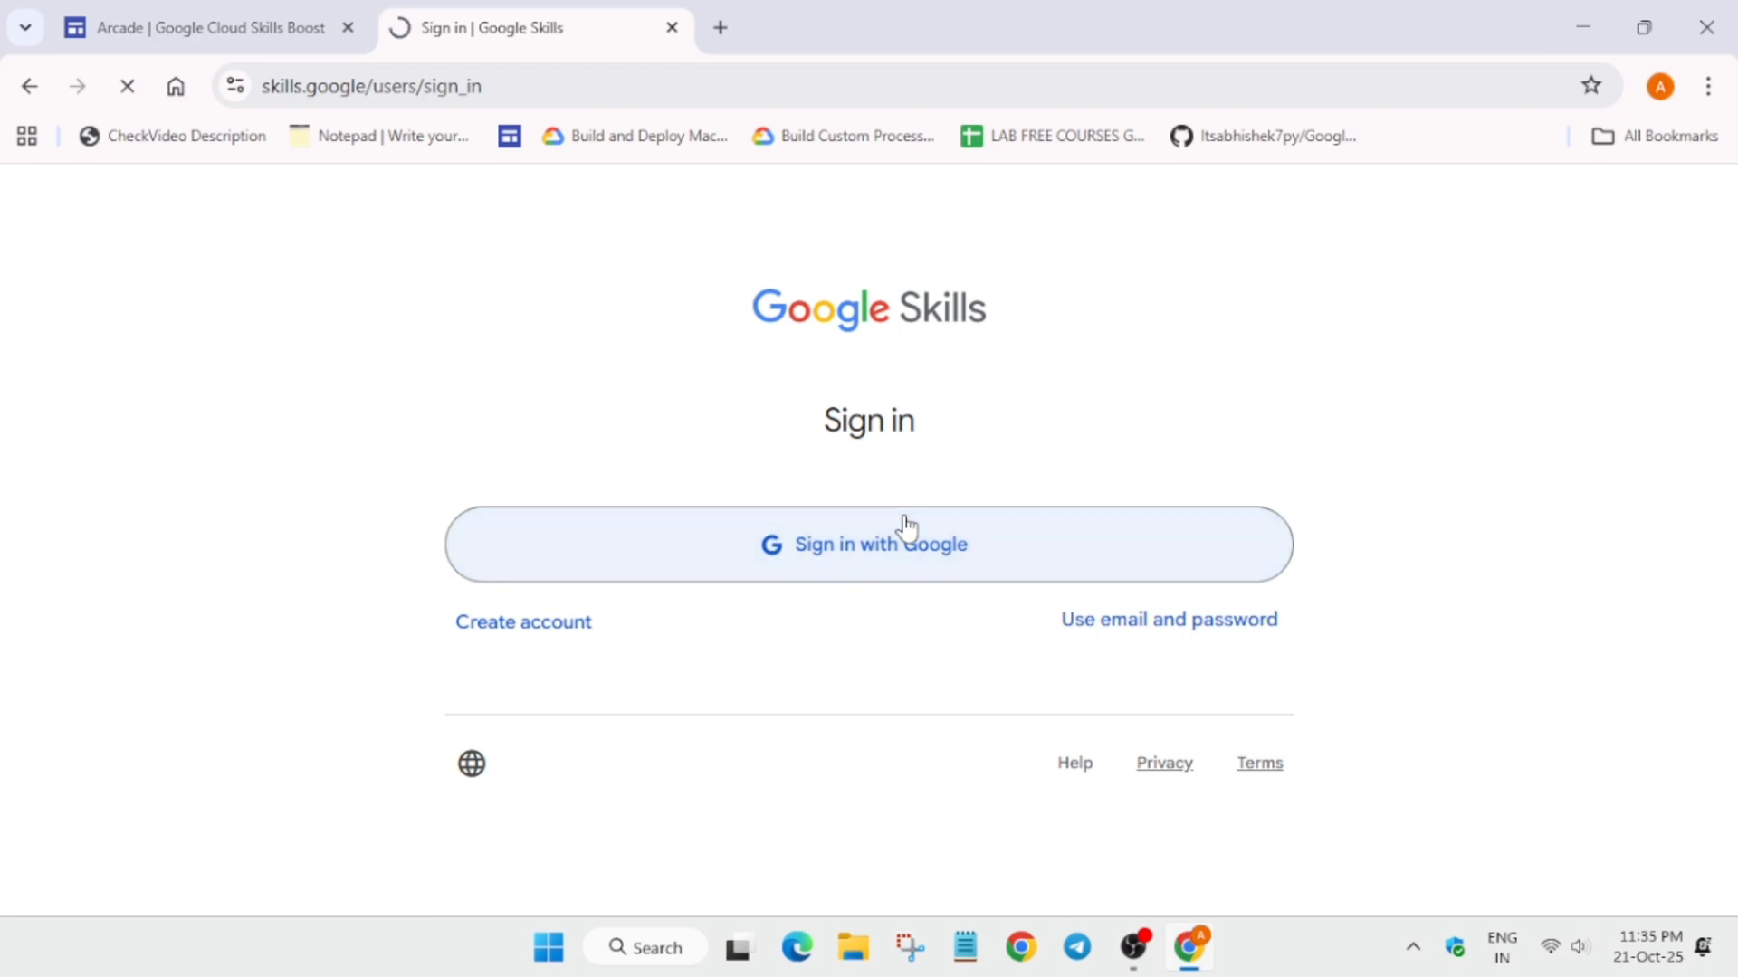
left_click(867, 545)
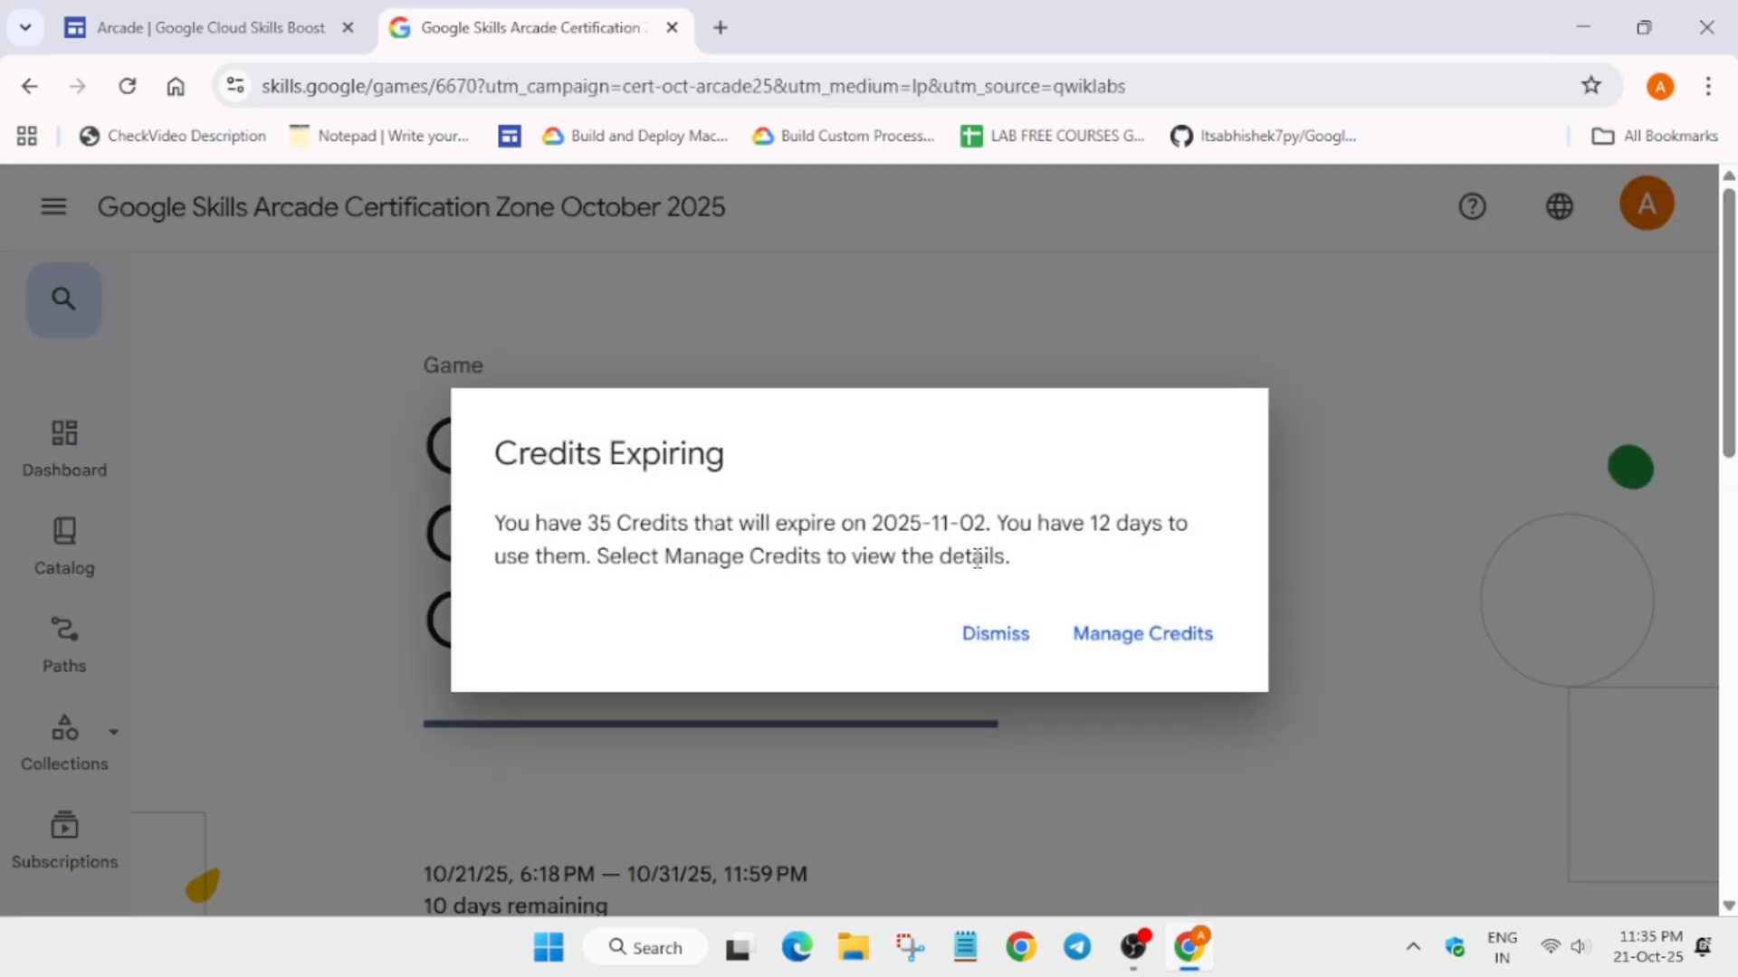
left_click(993, 634)
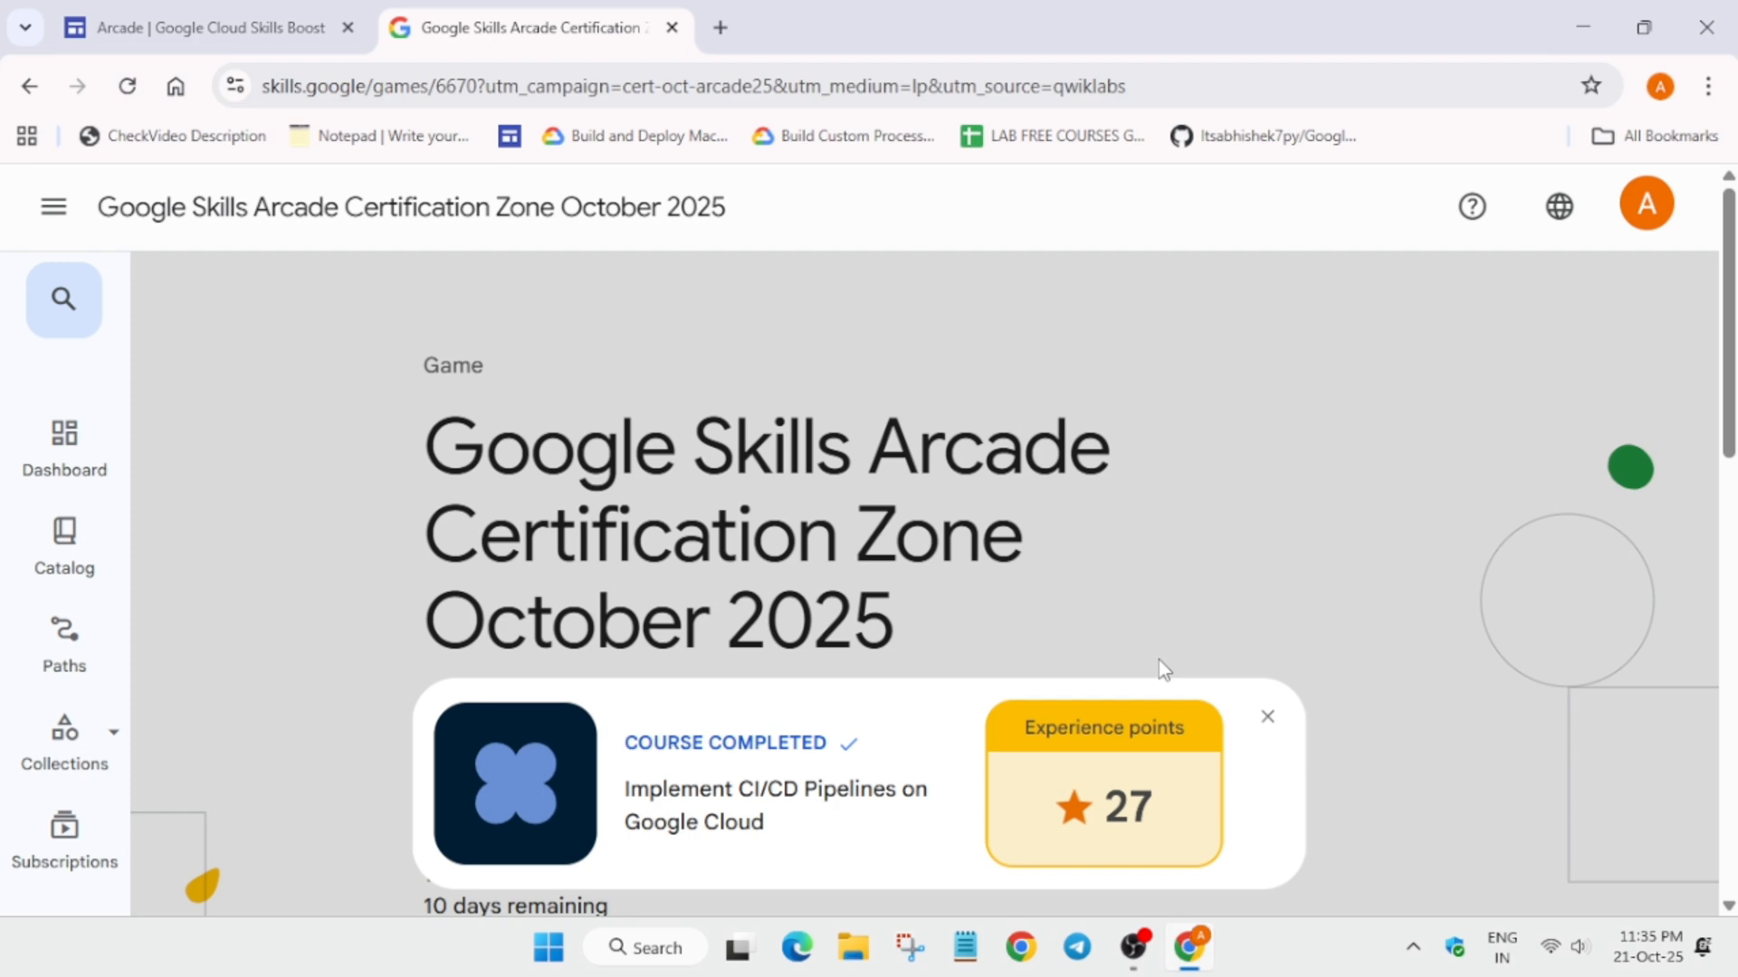
- Join the Certification Zone game with access code 1q-cert-10314, then start a new browser tab
scroll("down", 3)
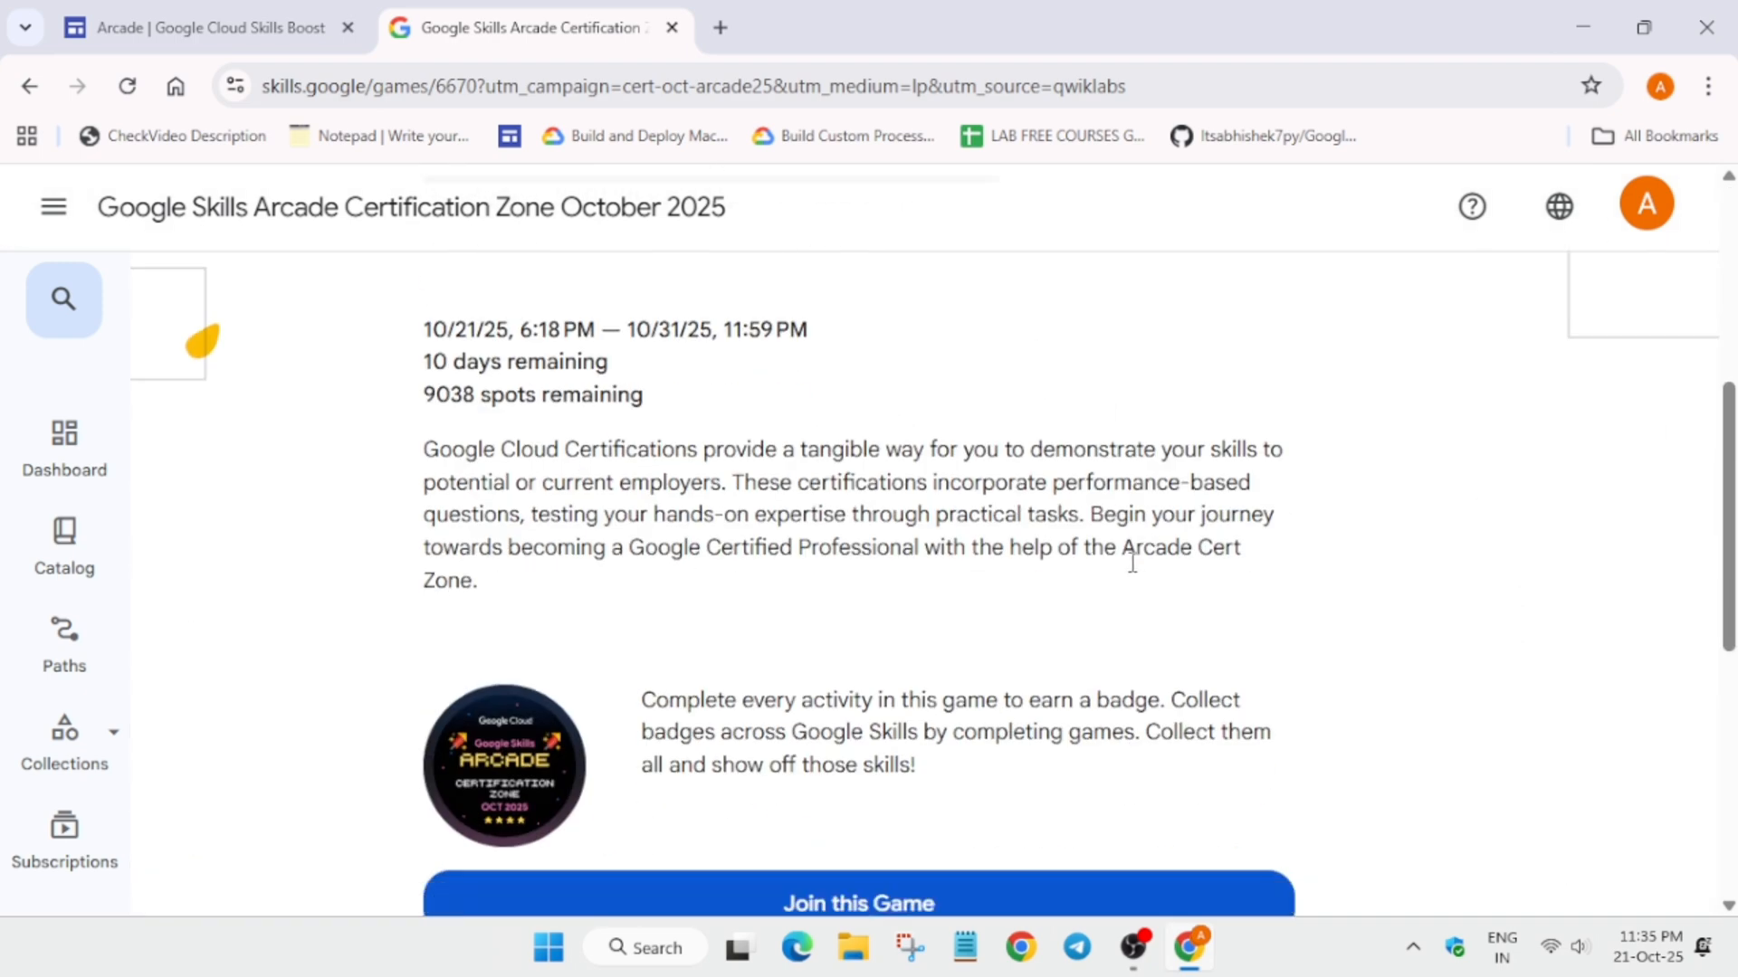
left_click(208, 27)
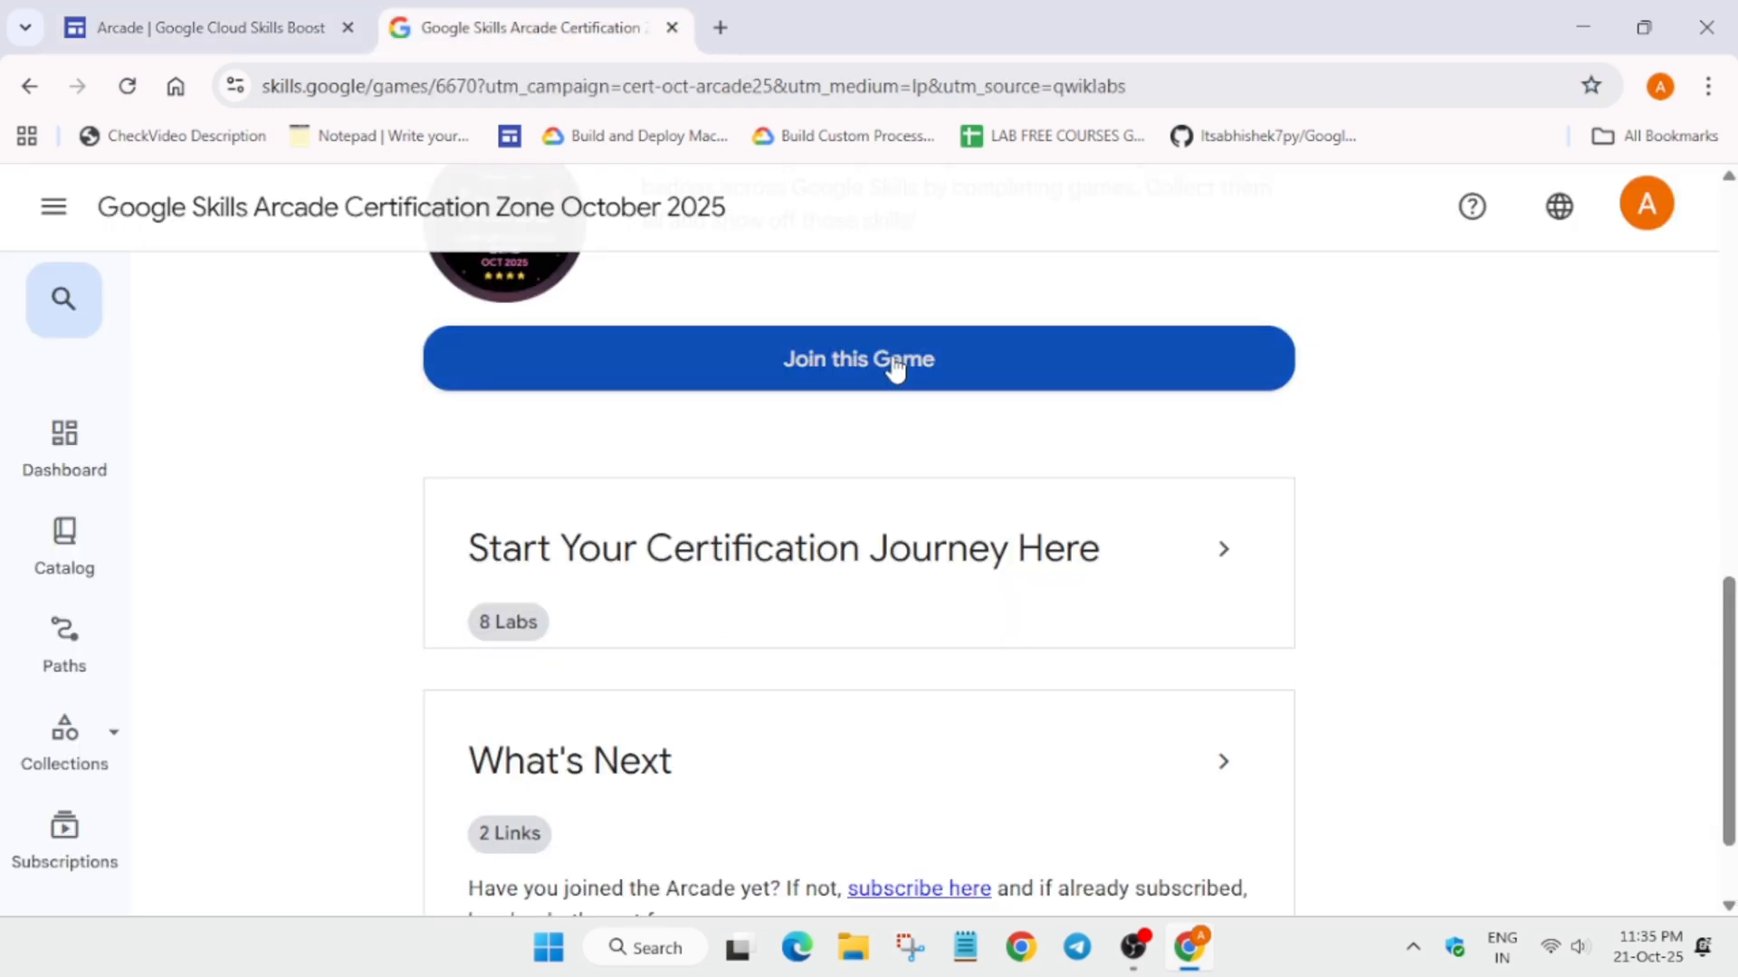
left_click(856, 359)
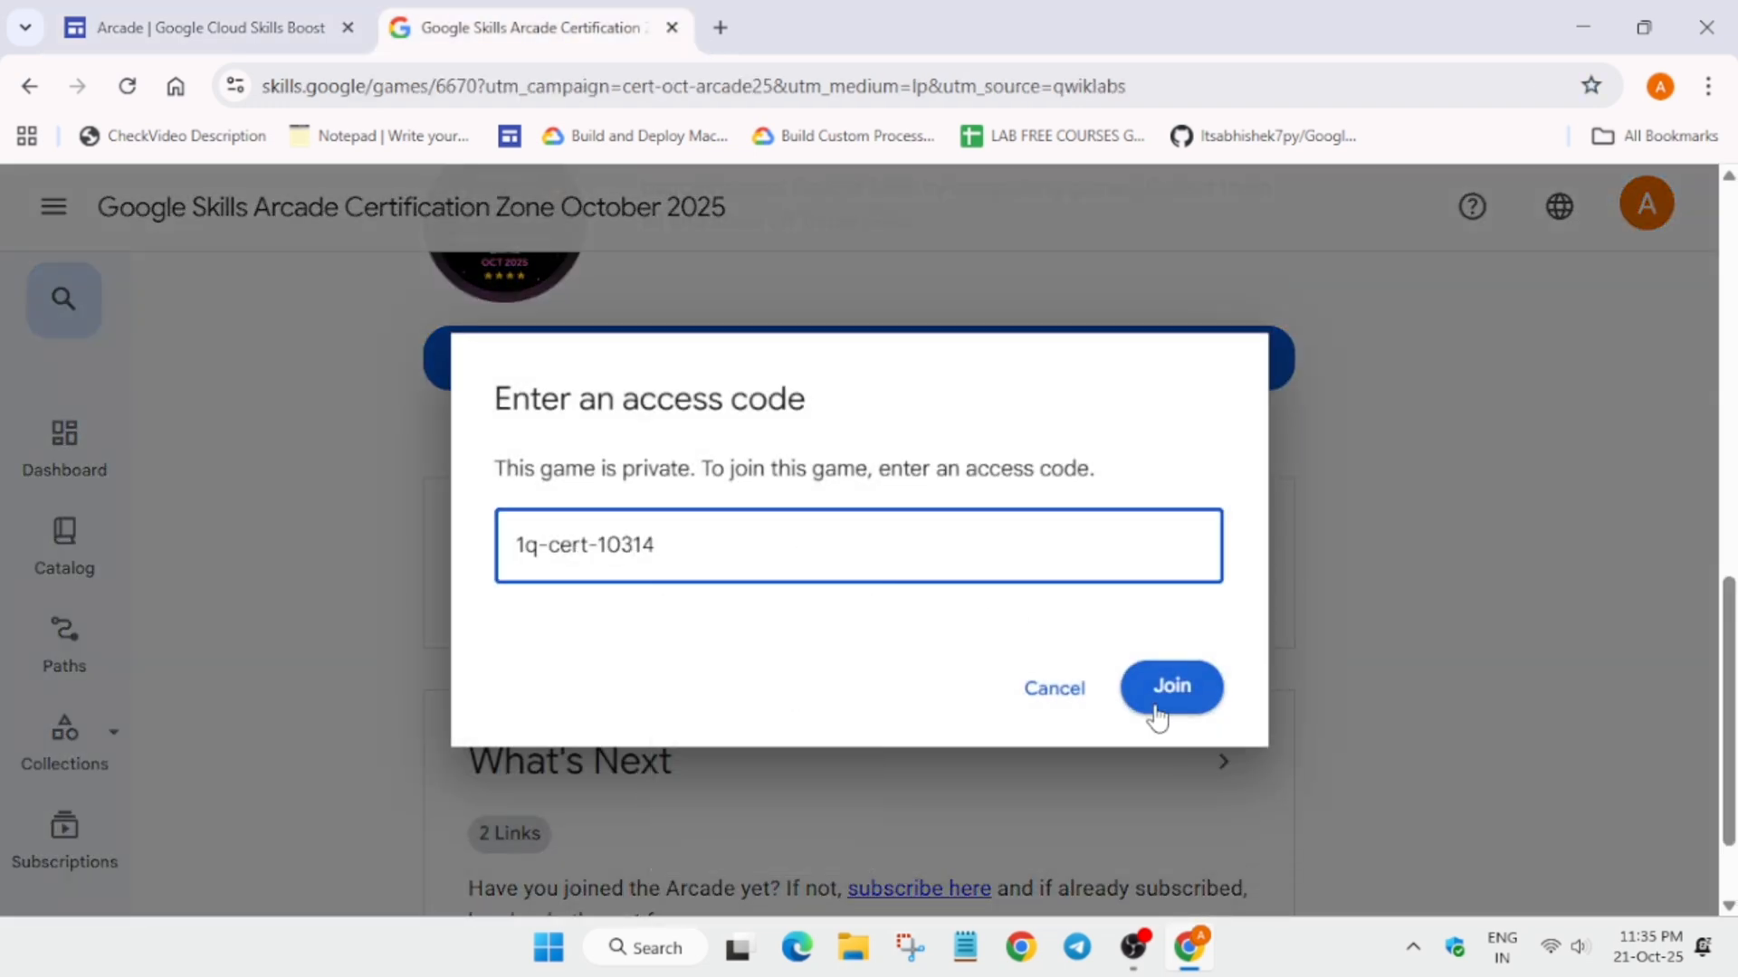
left_click(1172, 686)
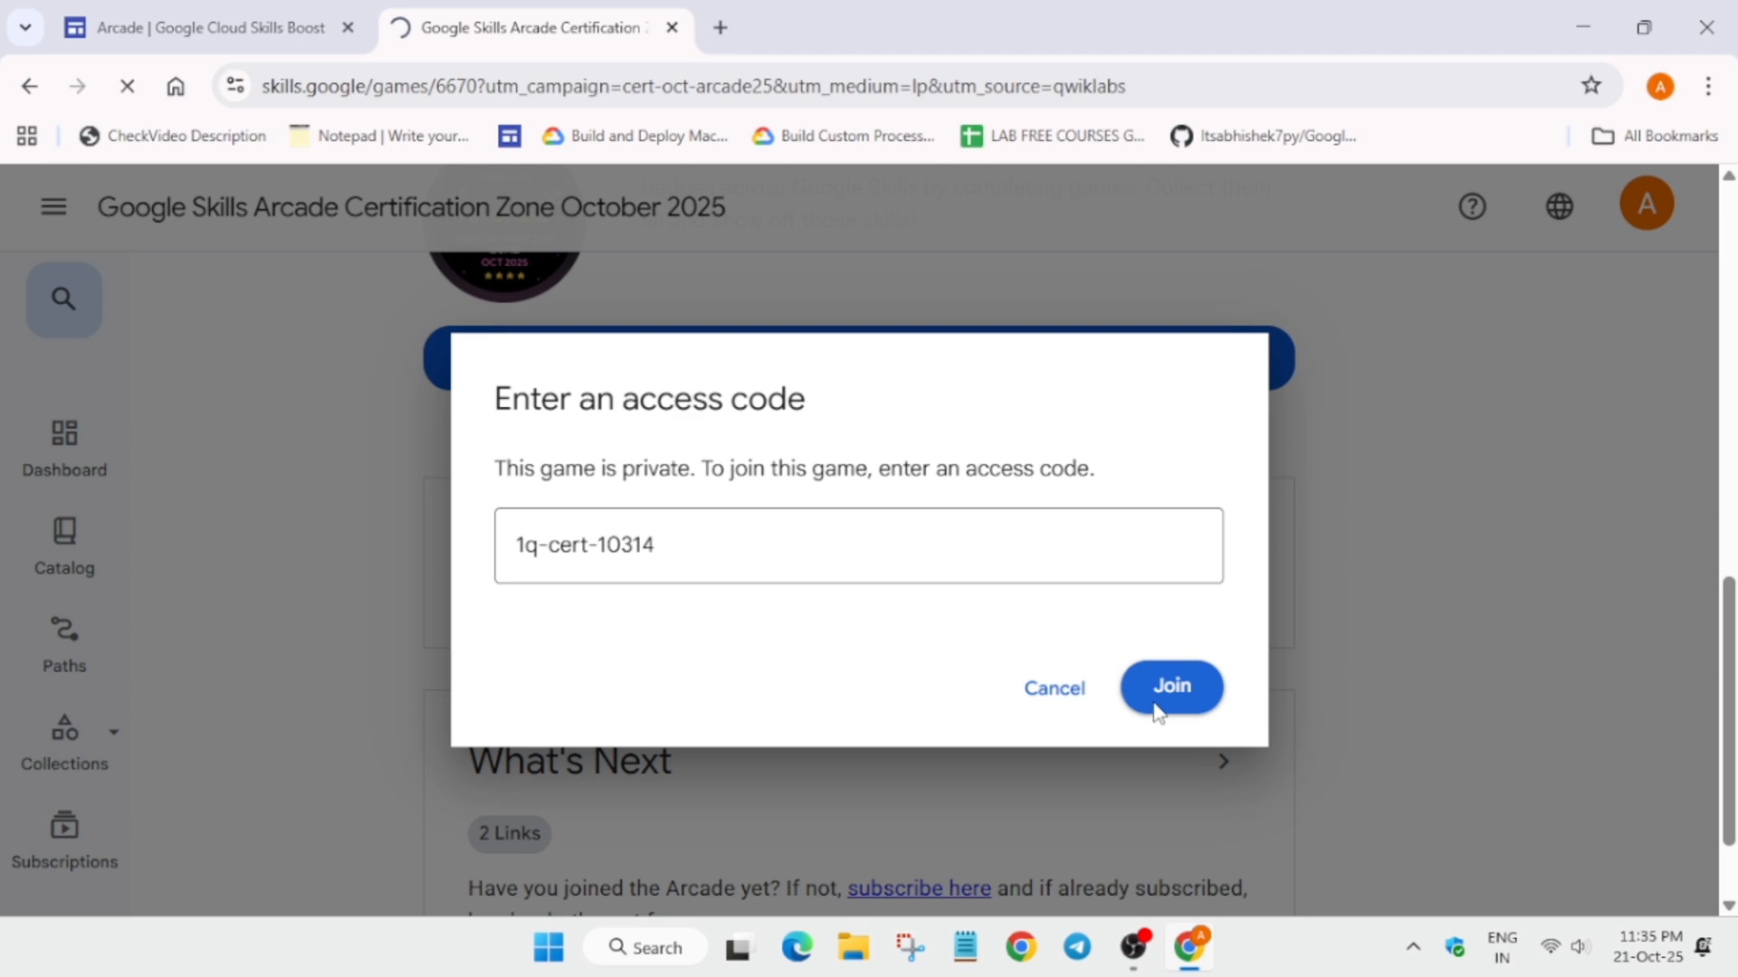
left_click(1171, 686)
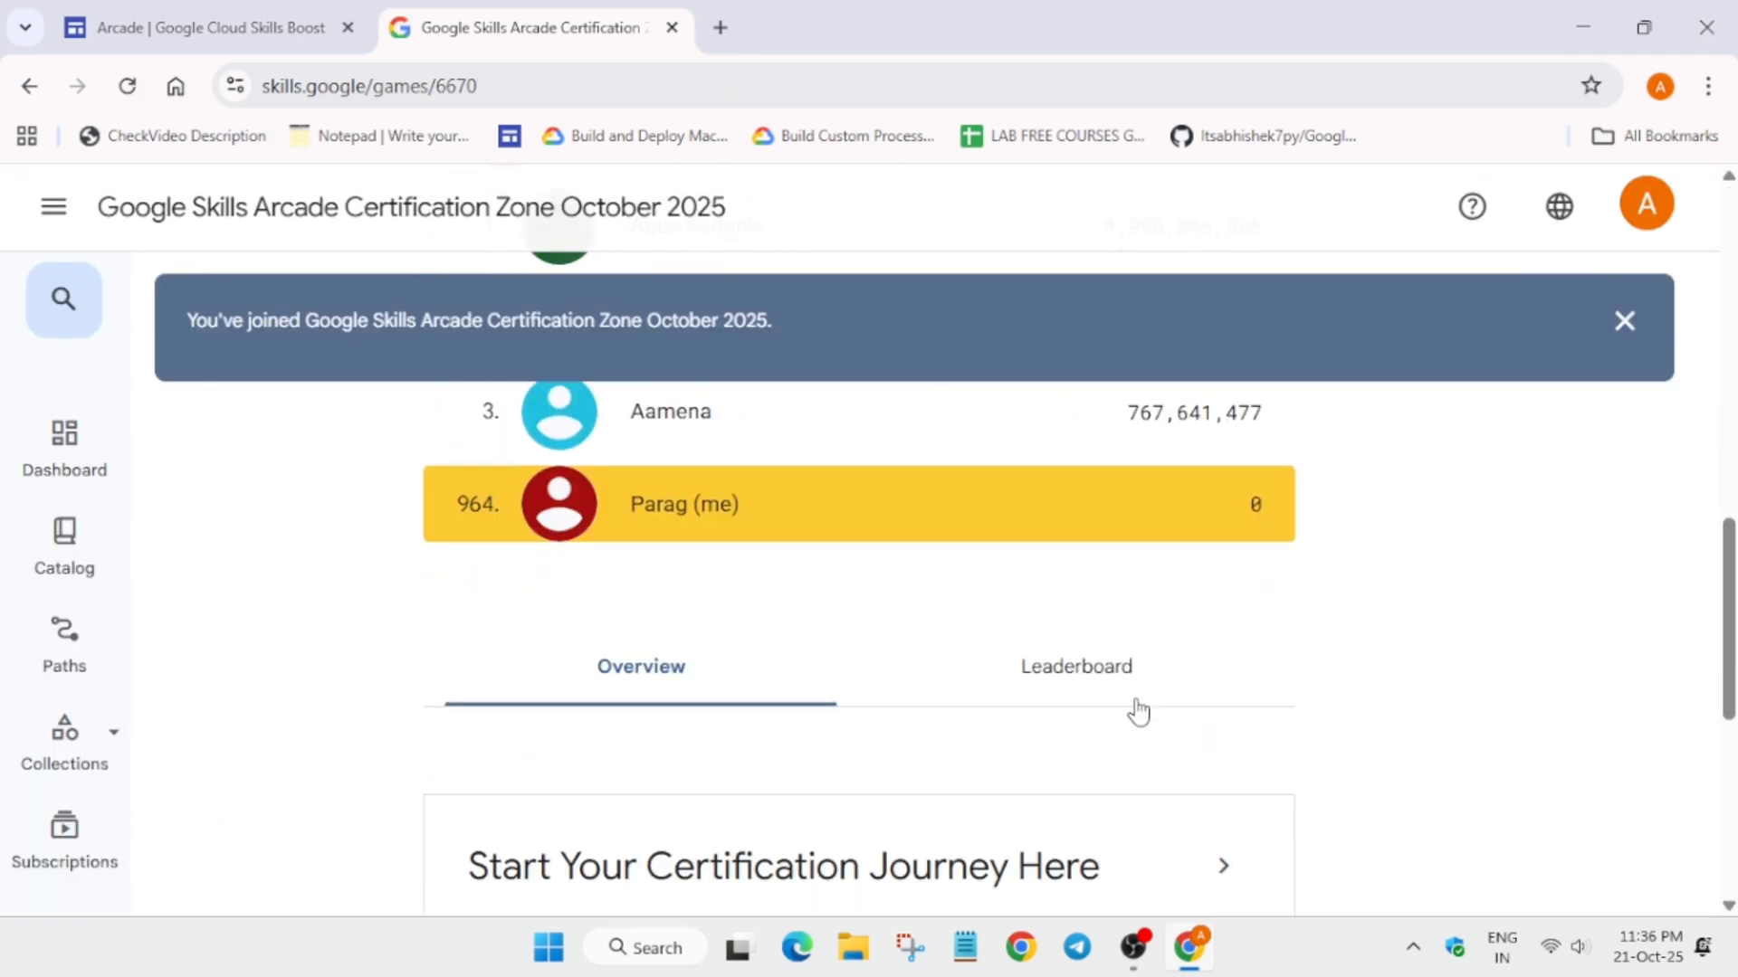
scroll("down", 3)
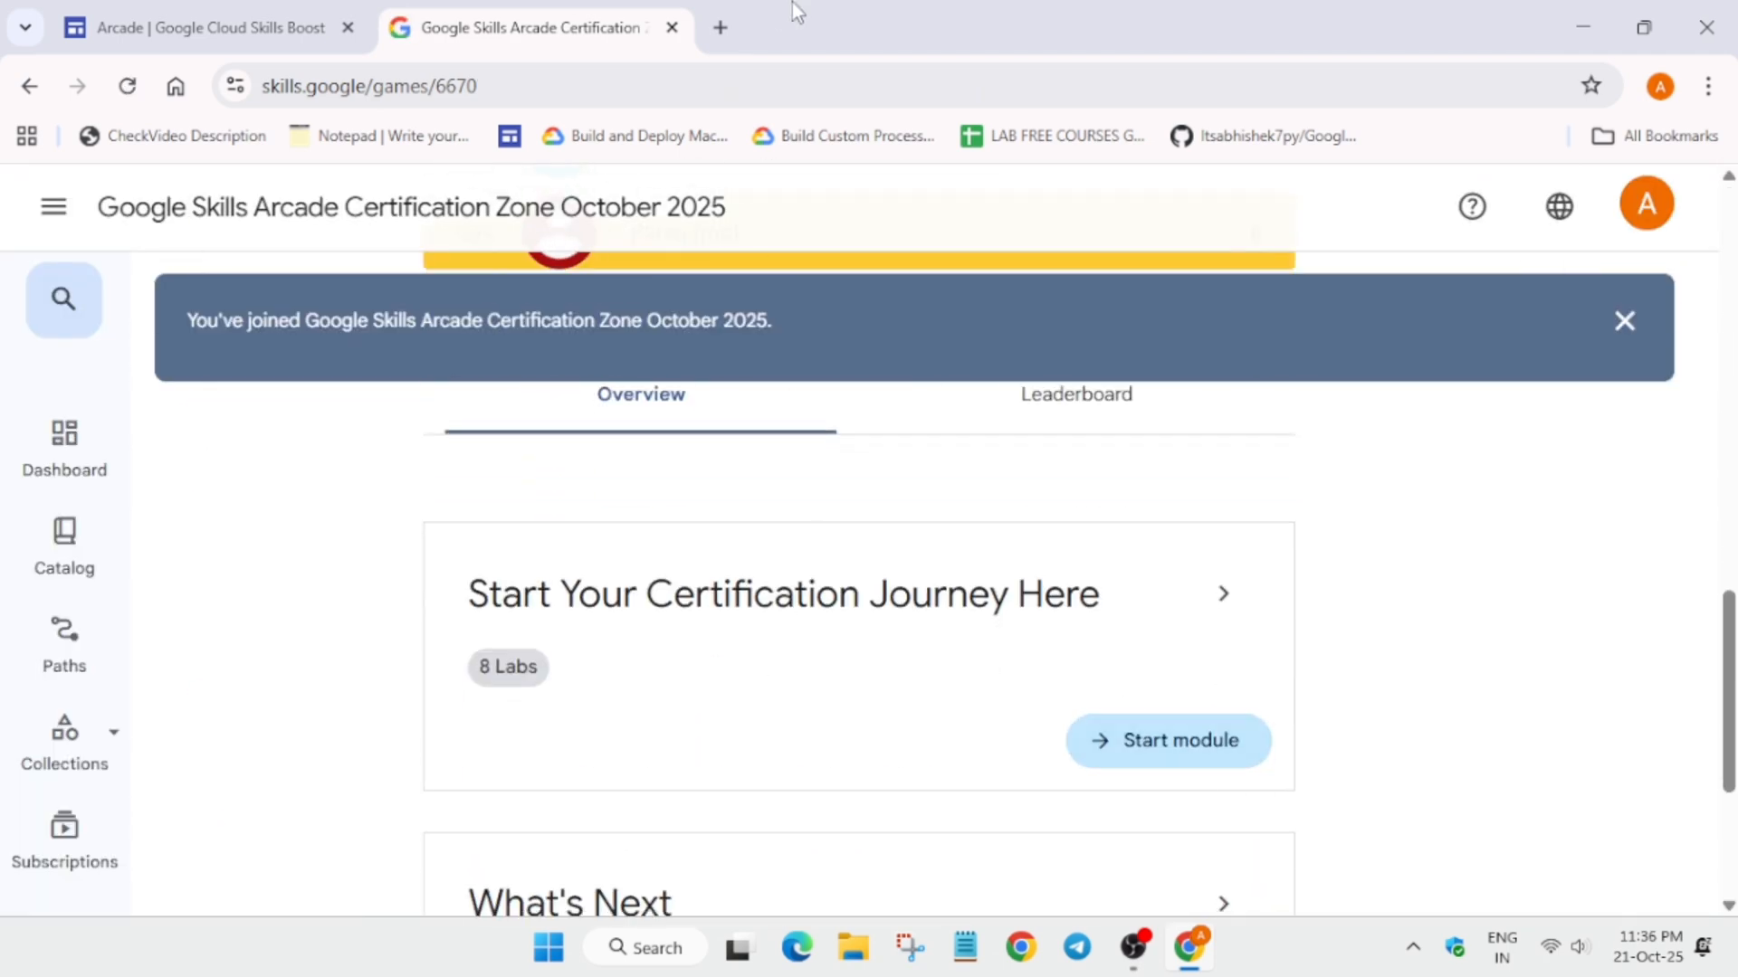
left_click(718, 27)
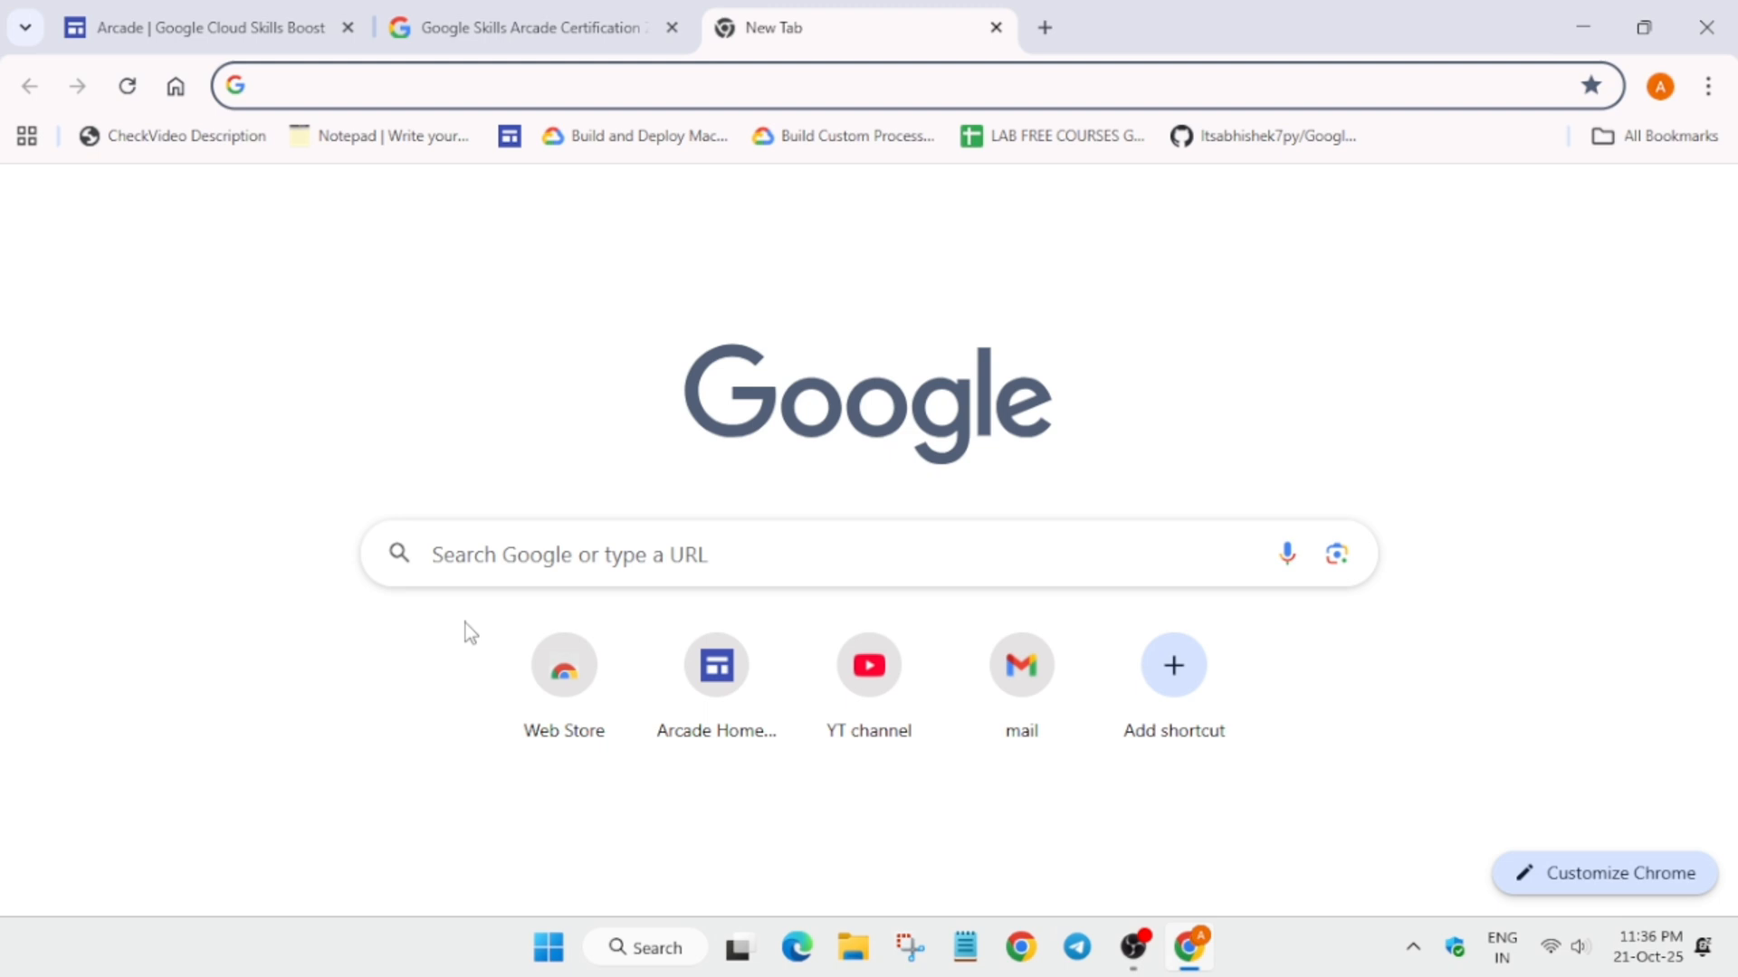
- Go to the Dr. Abhishek YouTube channel and show its uploaded videos list
left_click(867, 664)
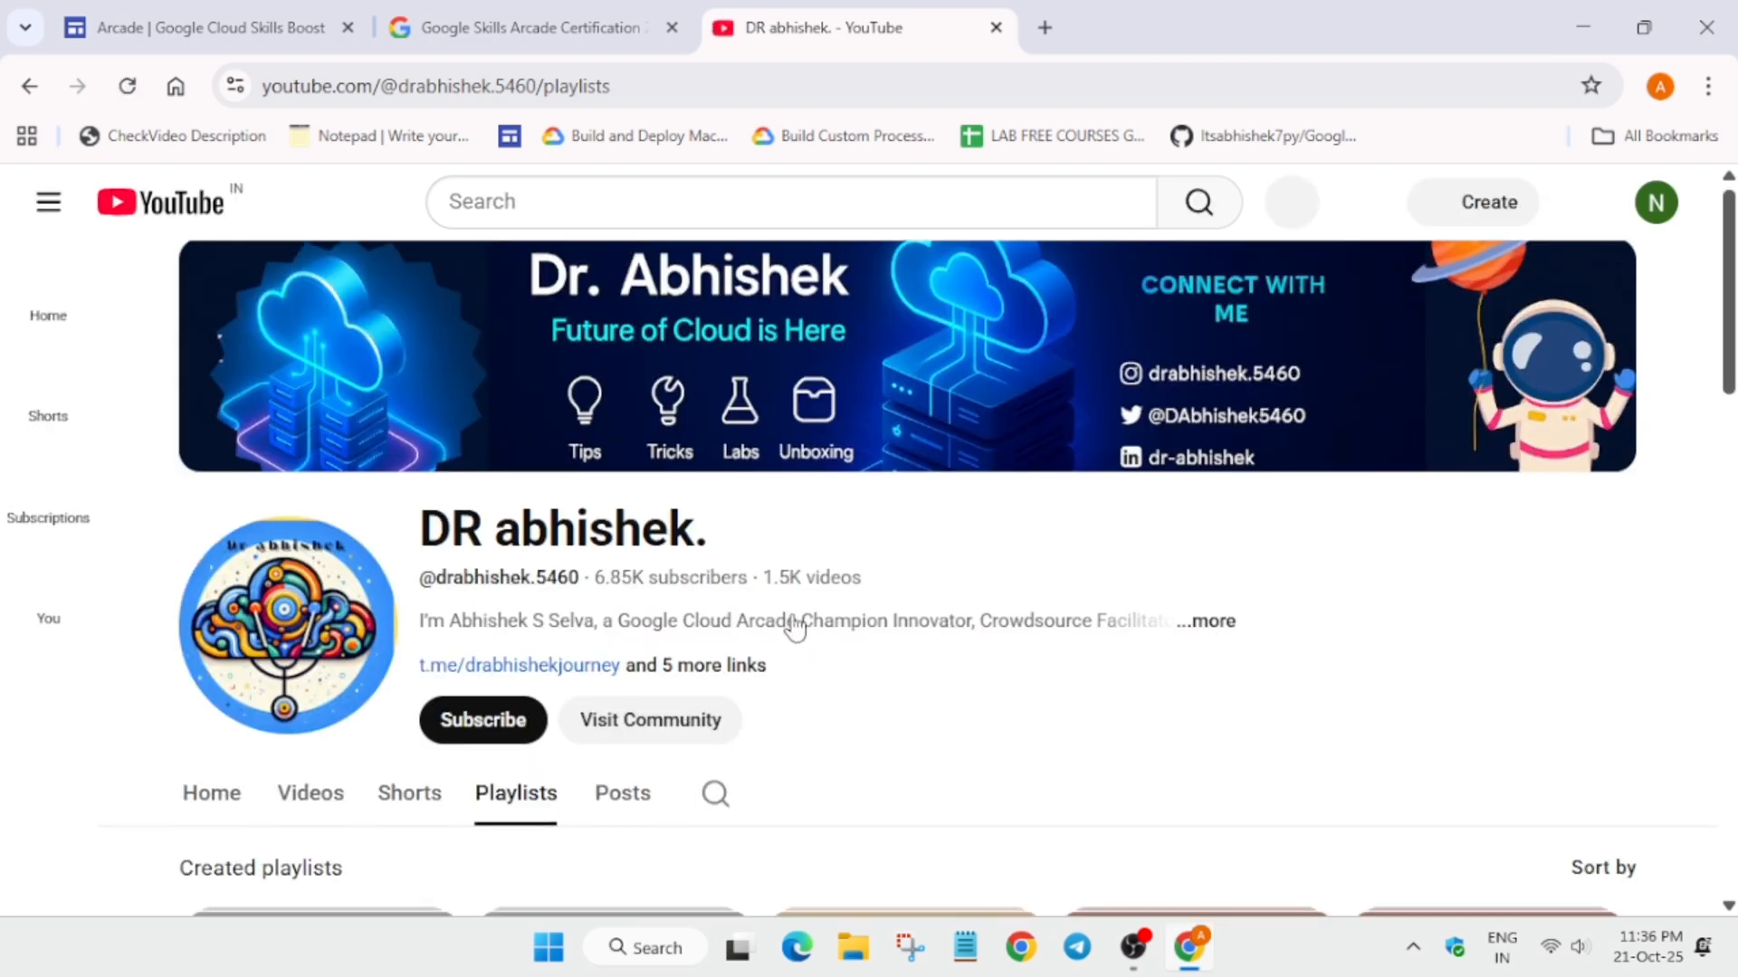
scroll("down", 3)
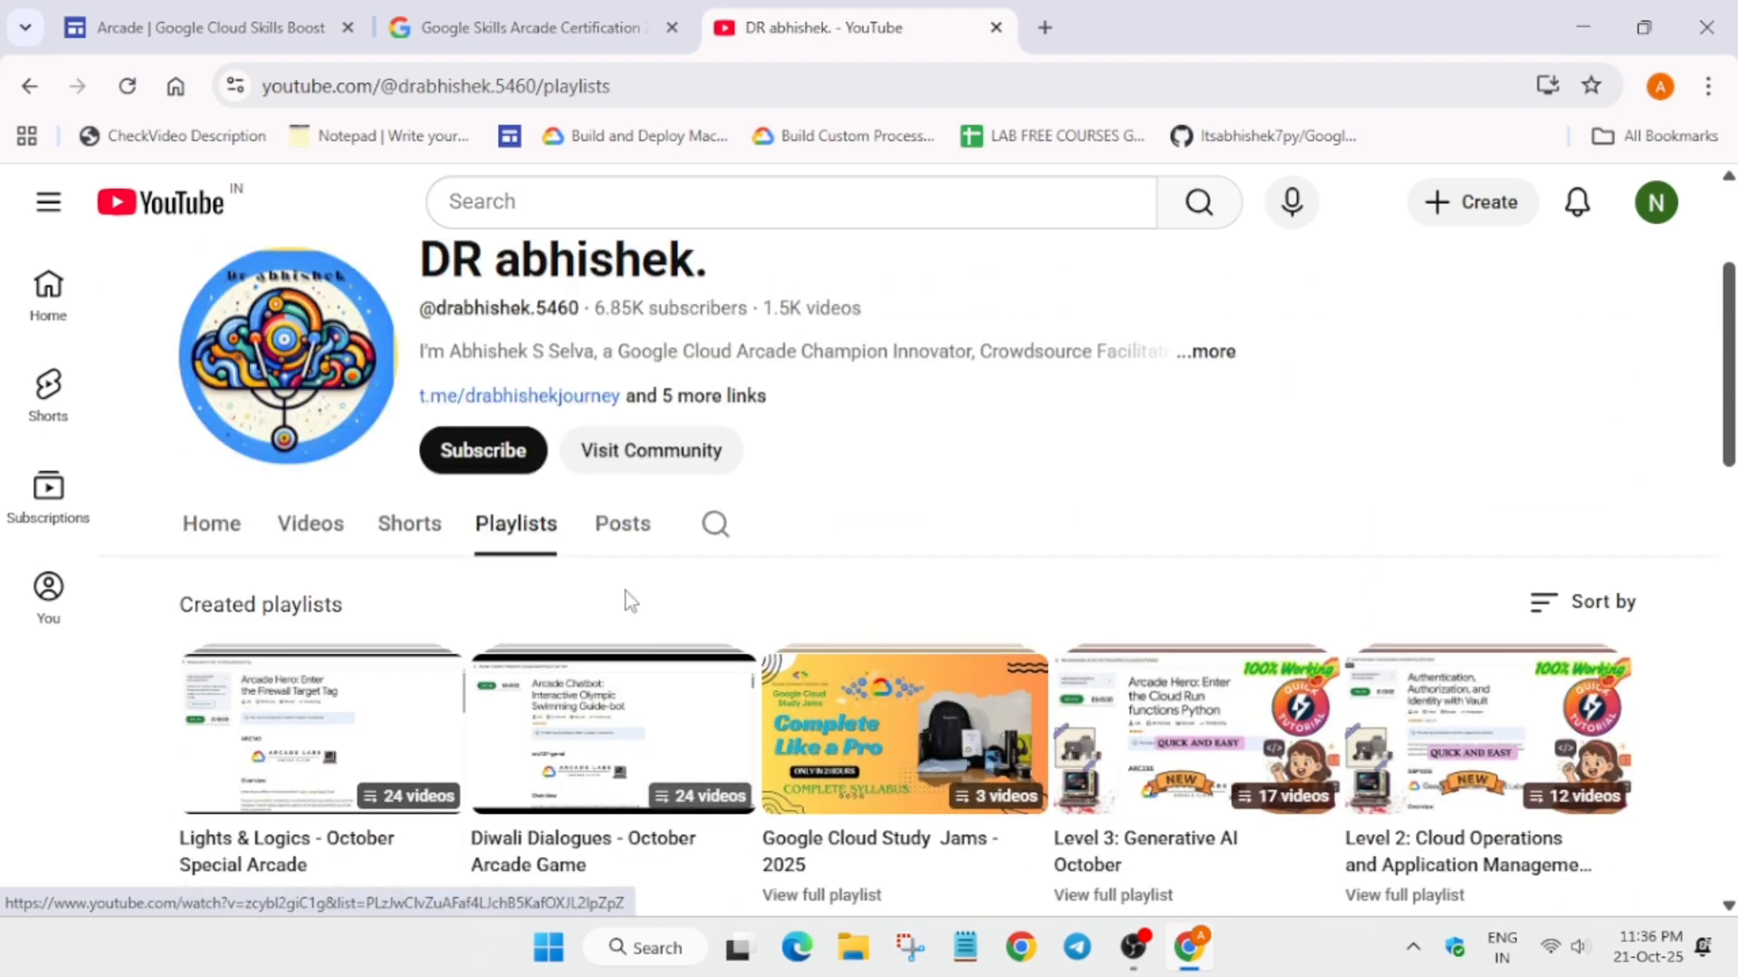
left_click(309, 524)
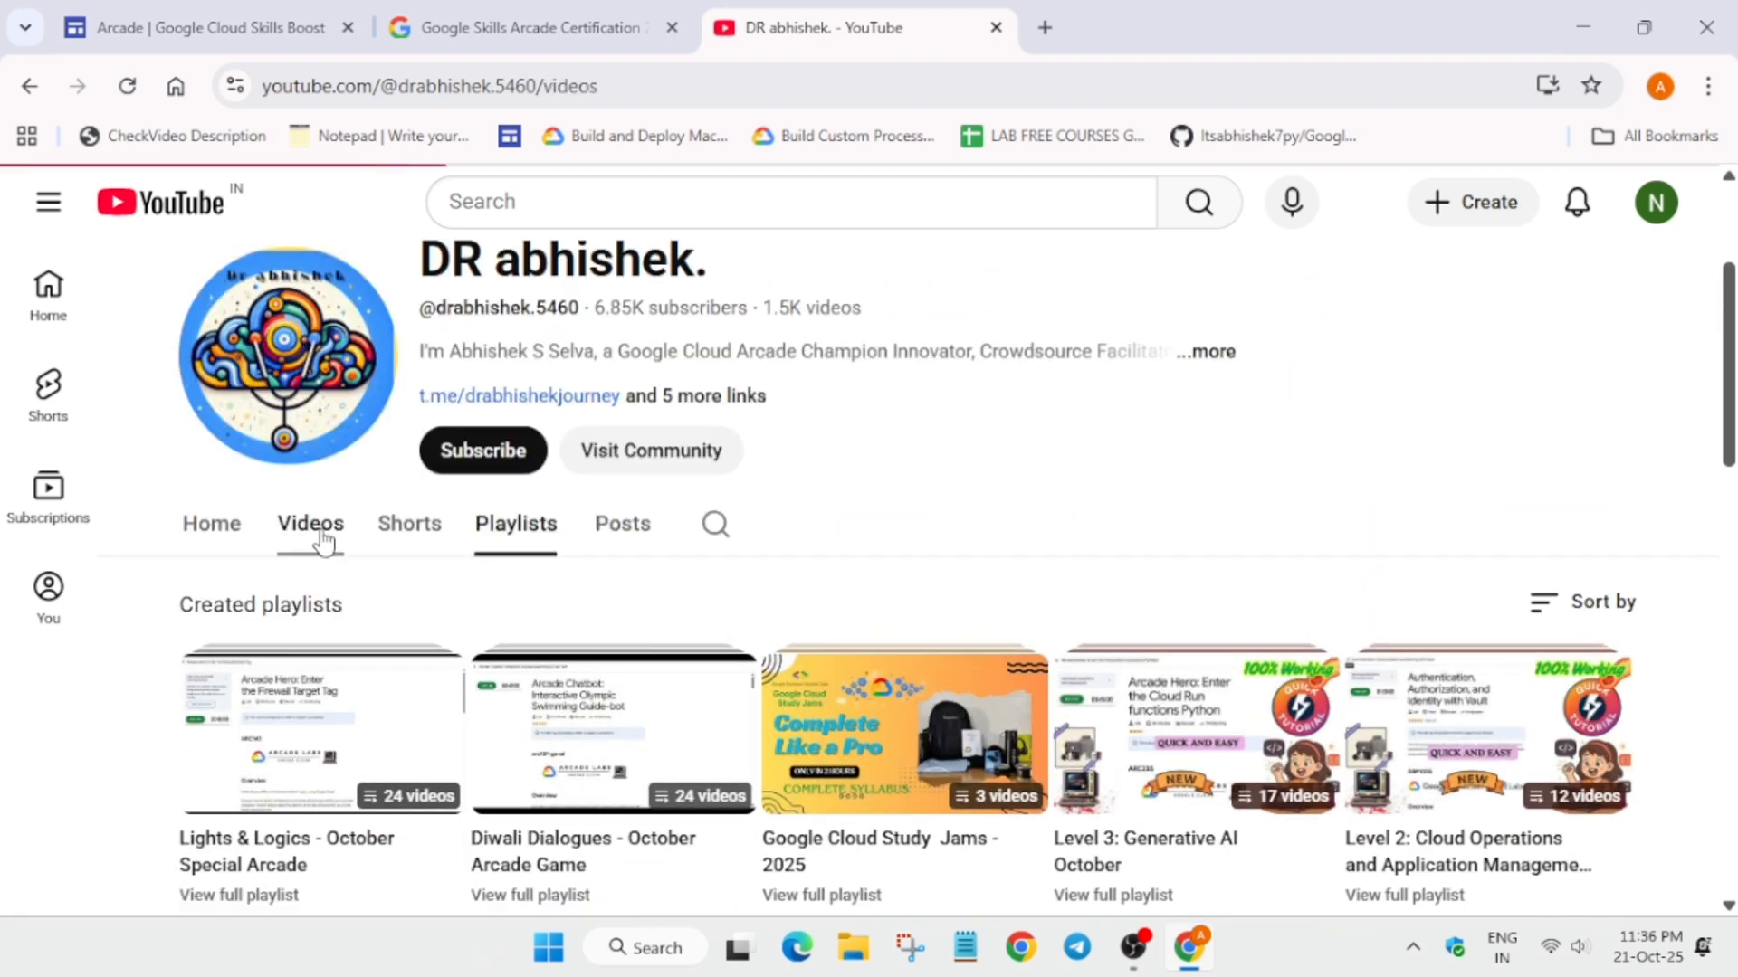
left_click(199, 27)
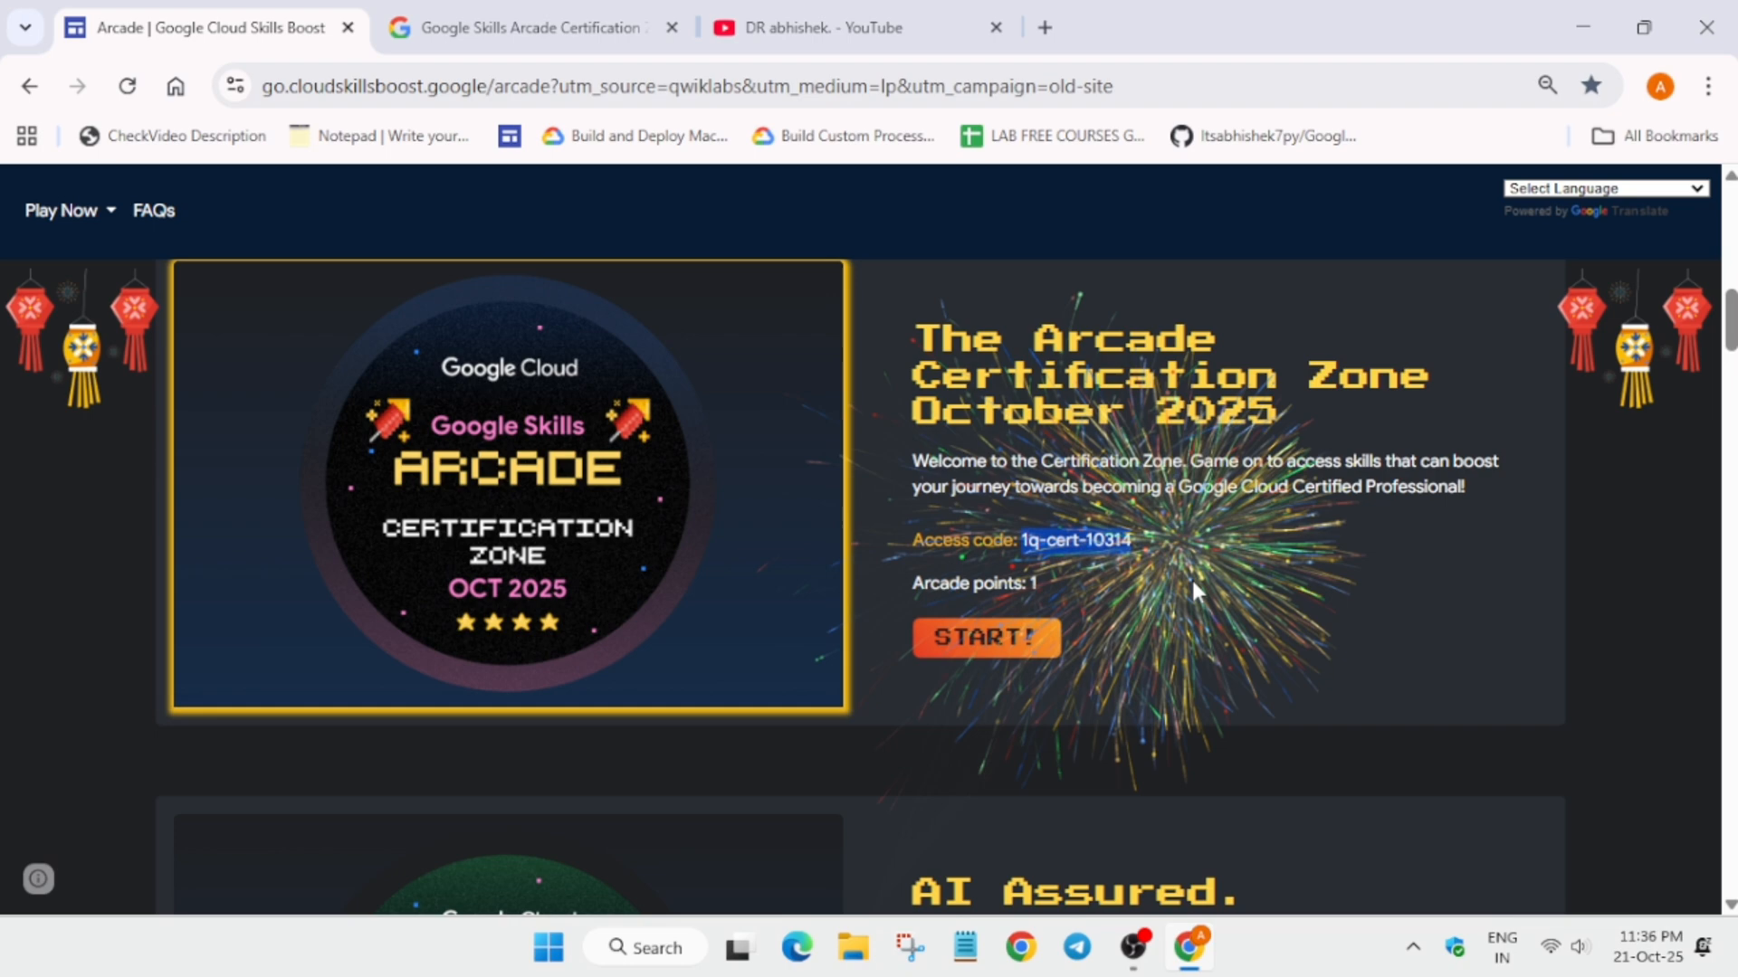
- Join the Work Meets Play: AI Assured game with access code 1q-worknplay-10083
scroll("down", 3)
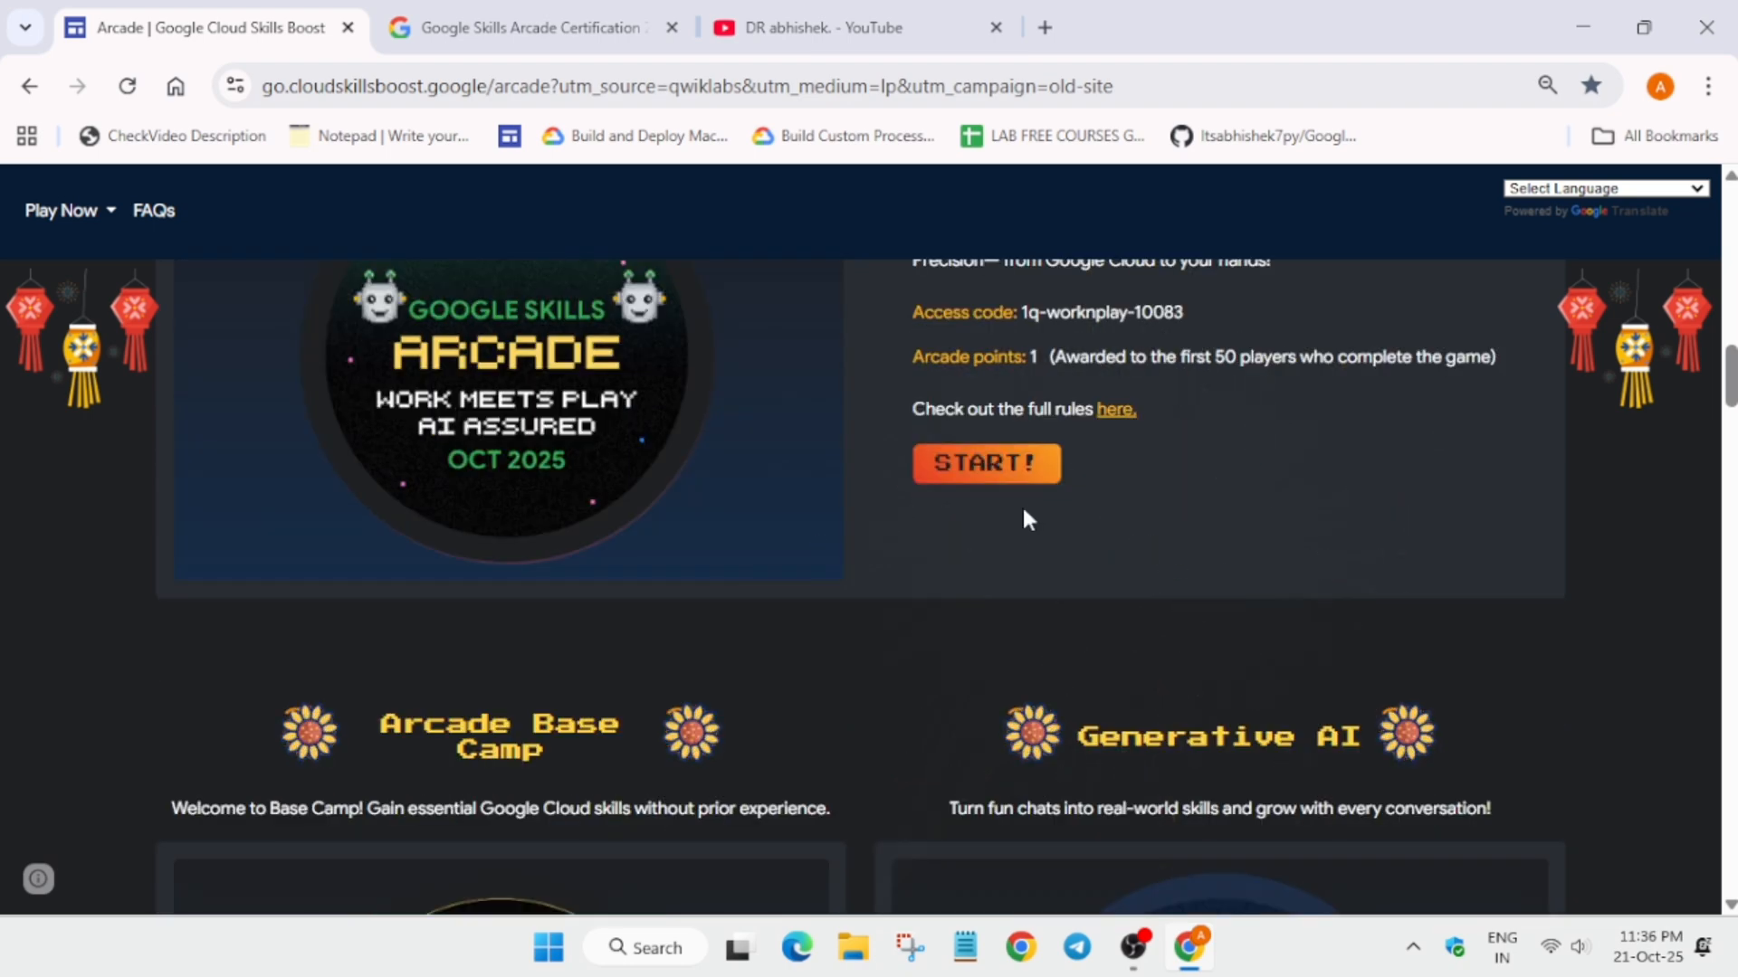
left_click(984, 462)
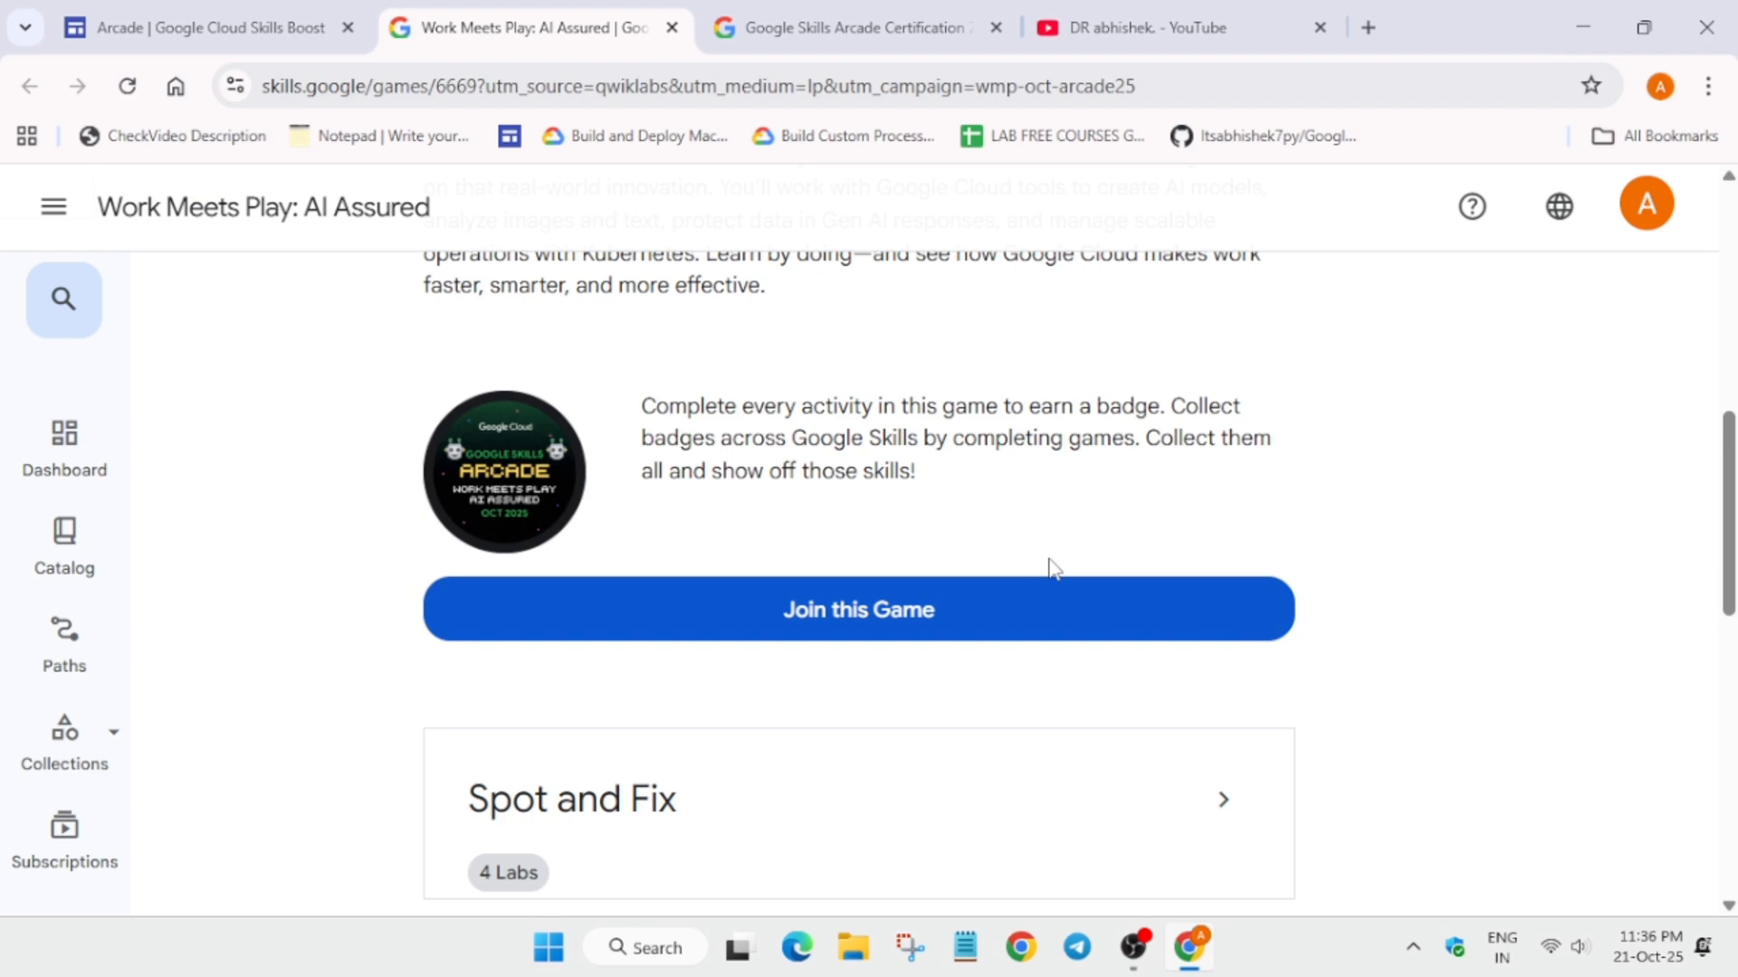
left_click(199, 27)
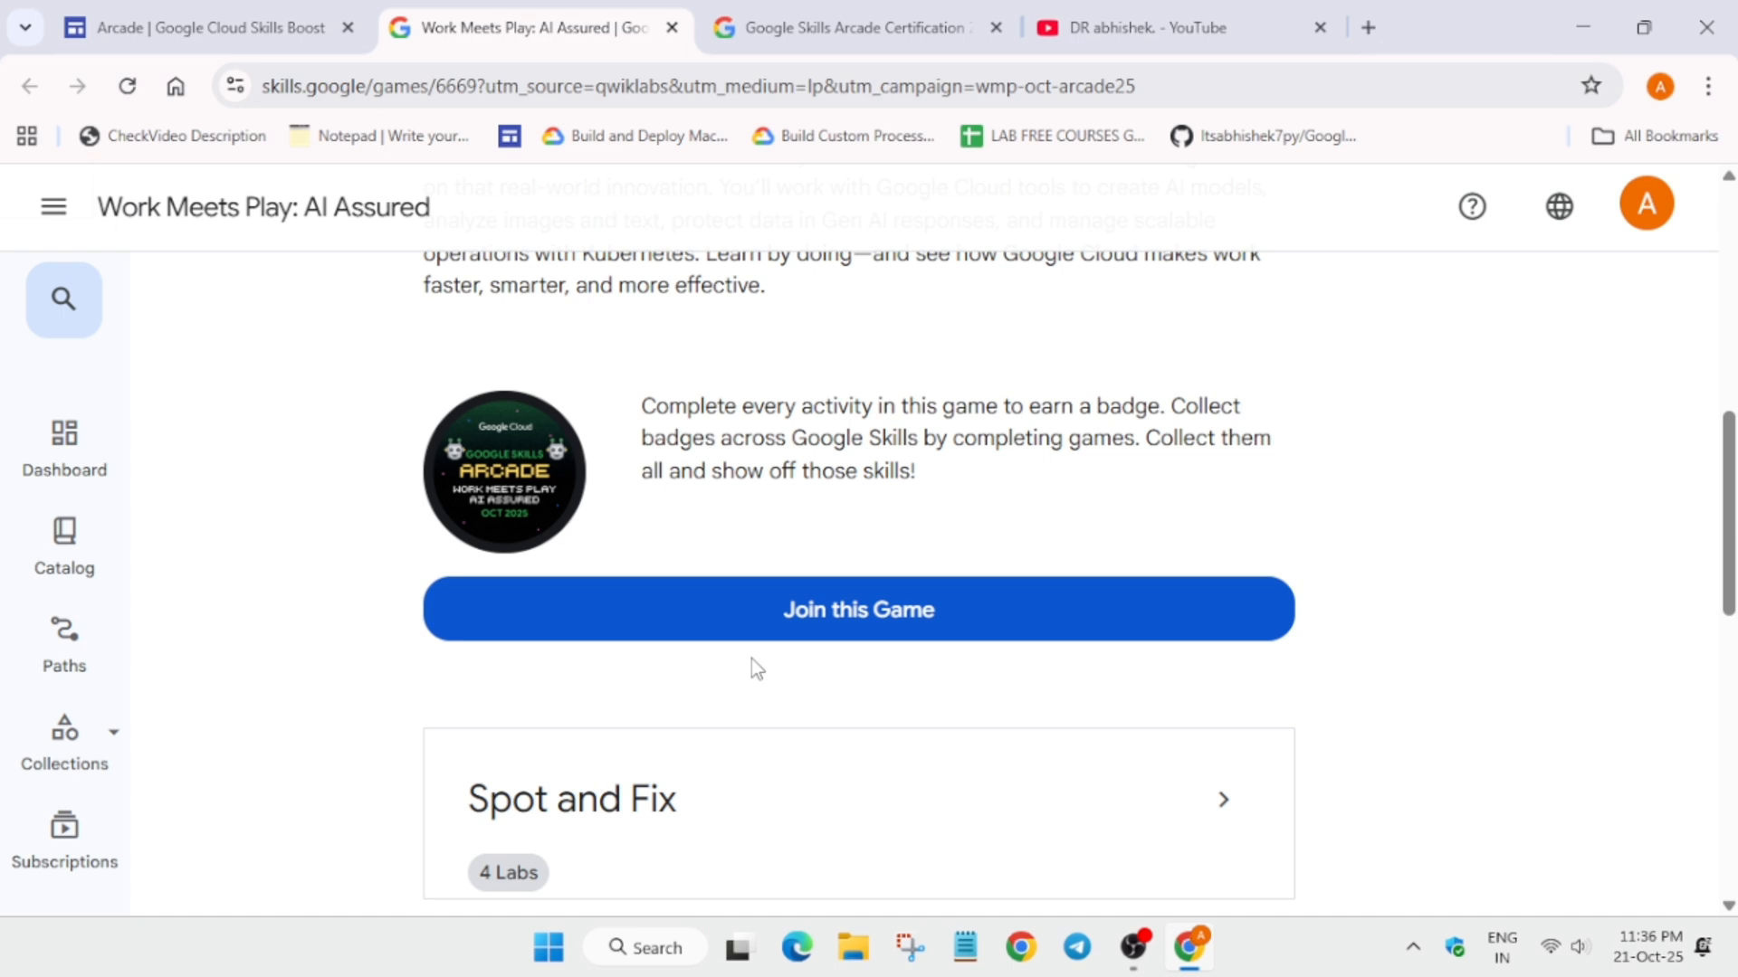
left_click(856, 608)
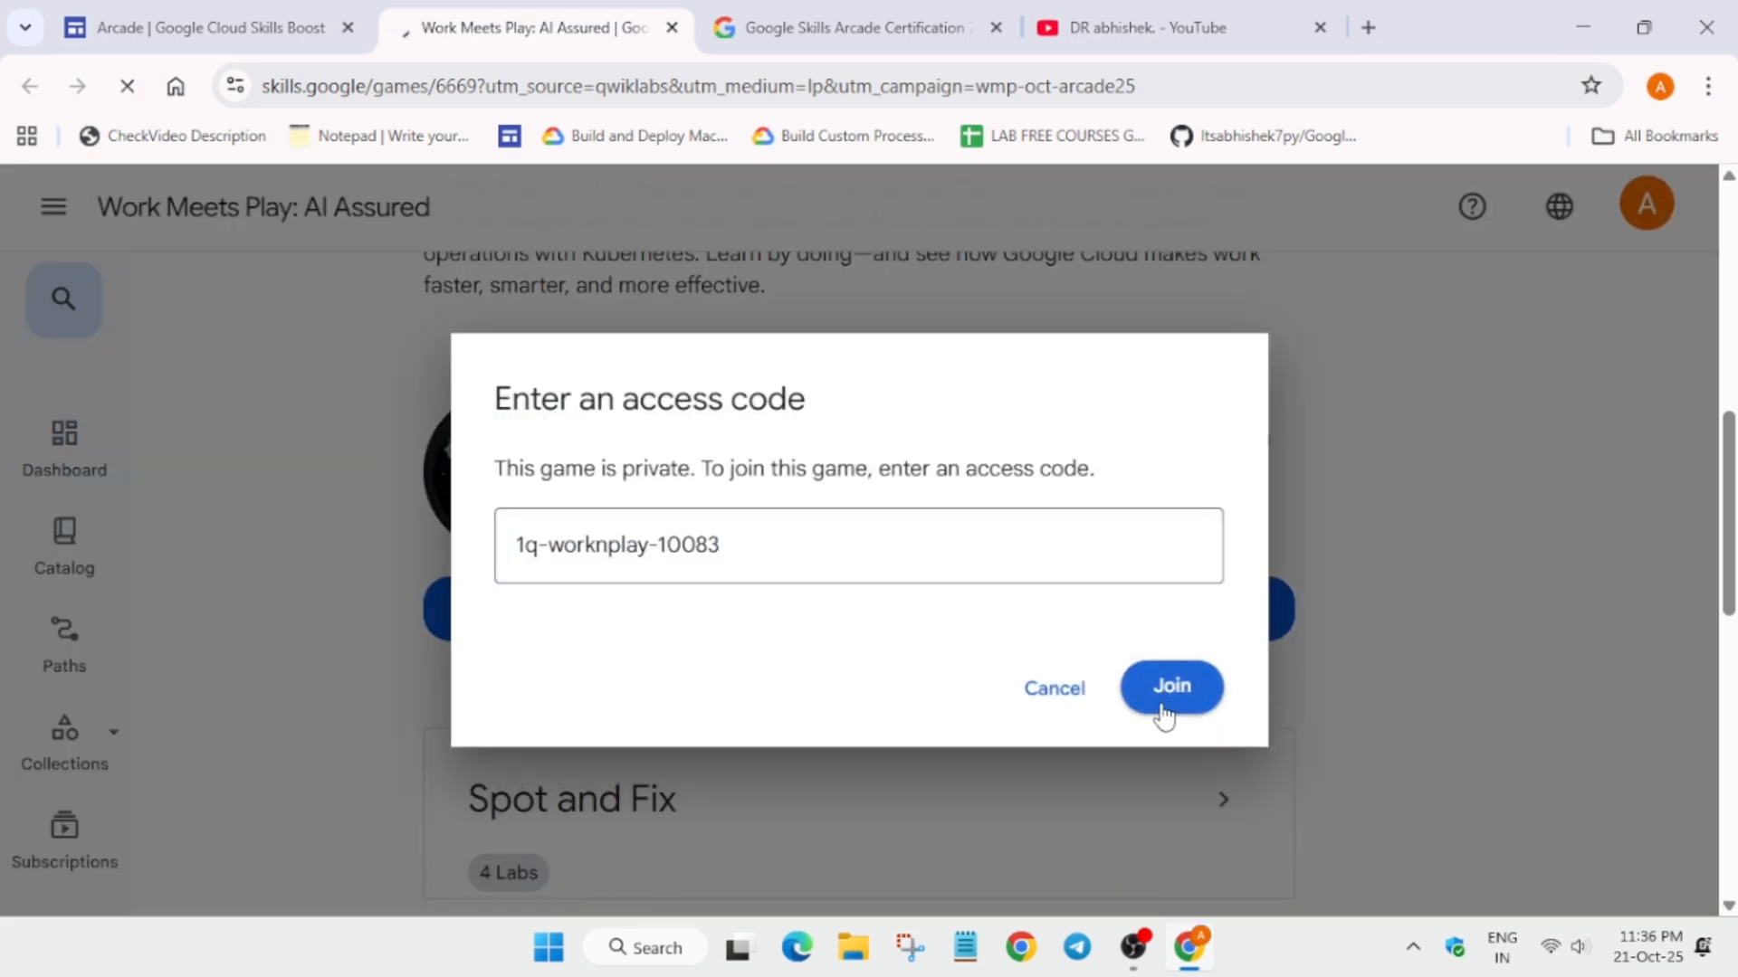
left_click(1171, 686)
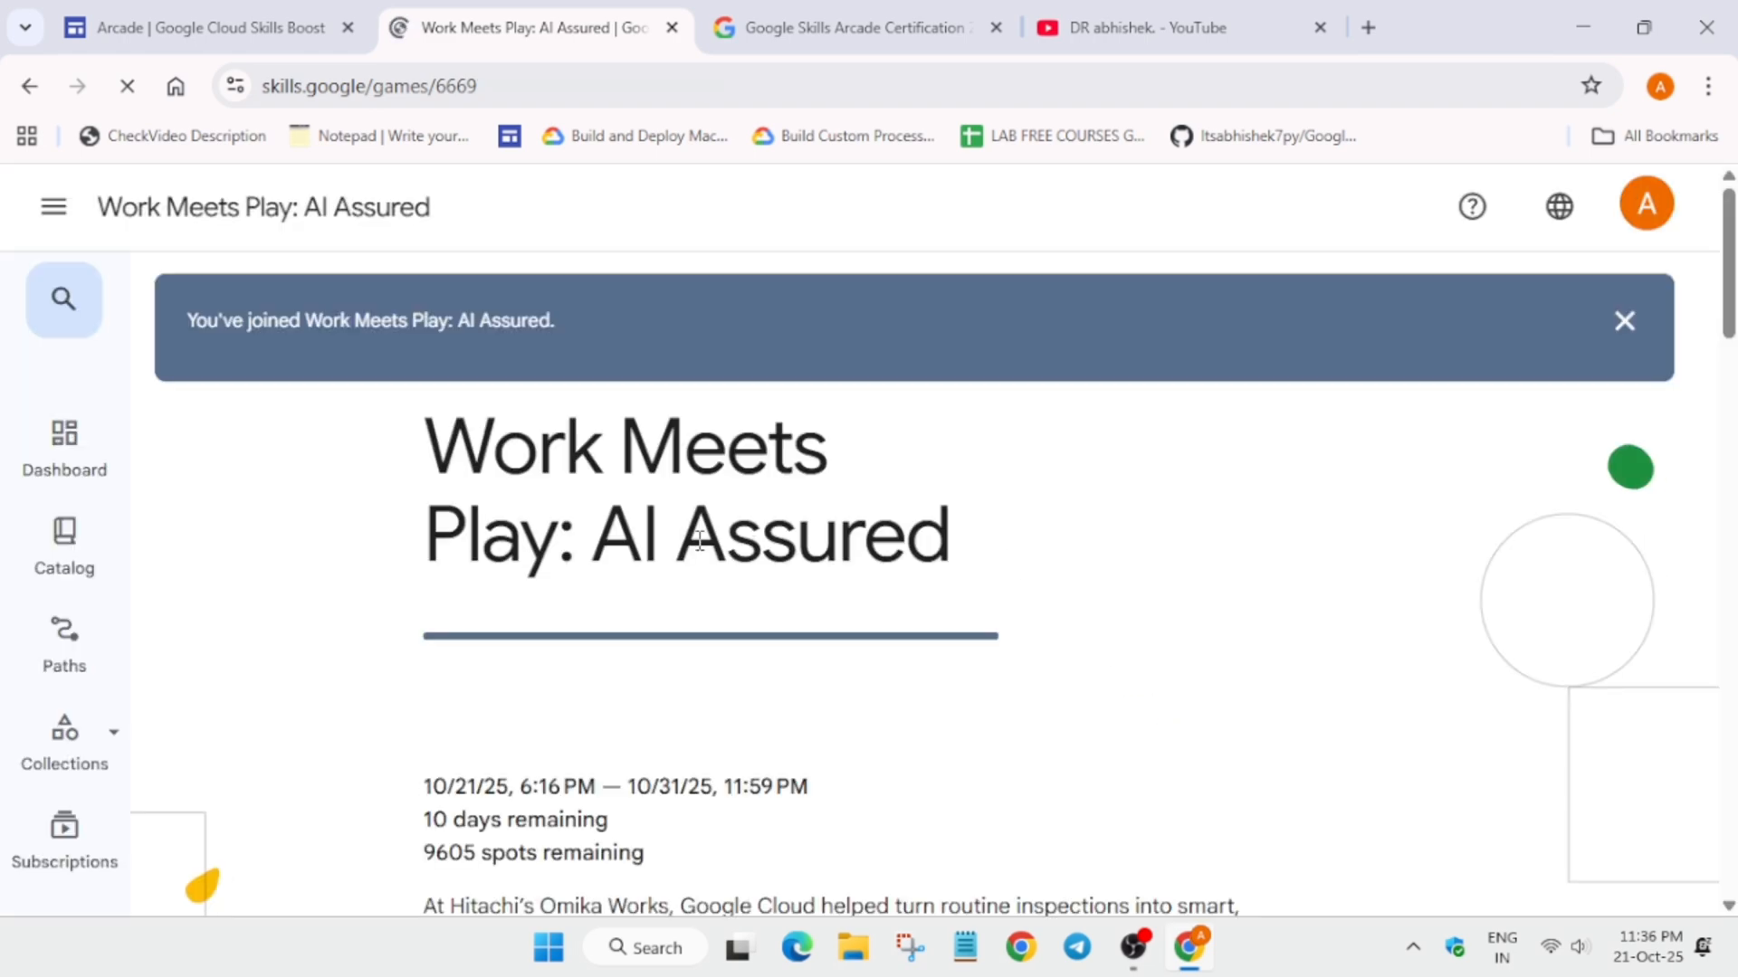
scroll("down", 3)
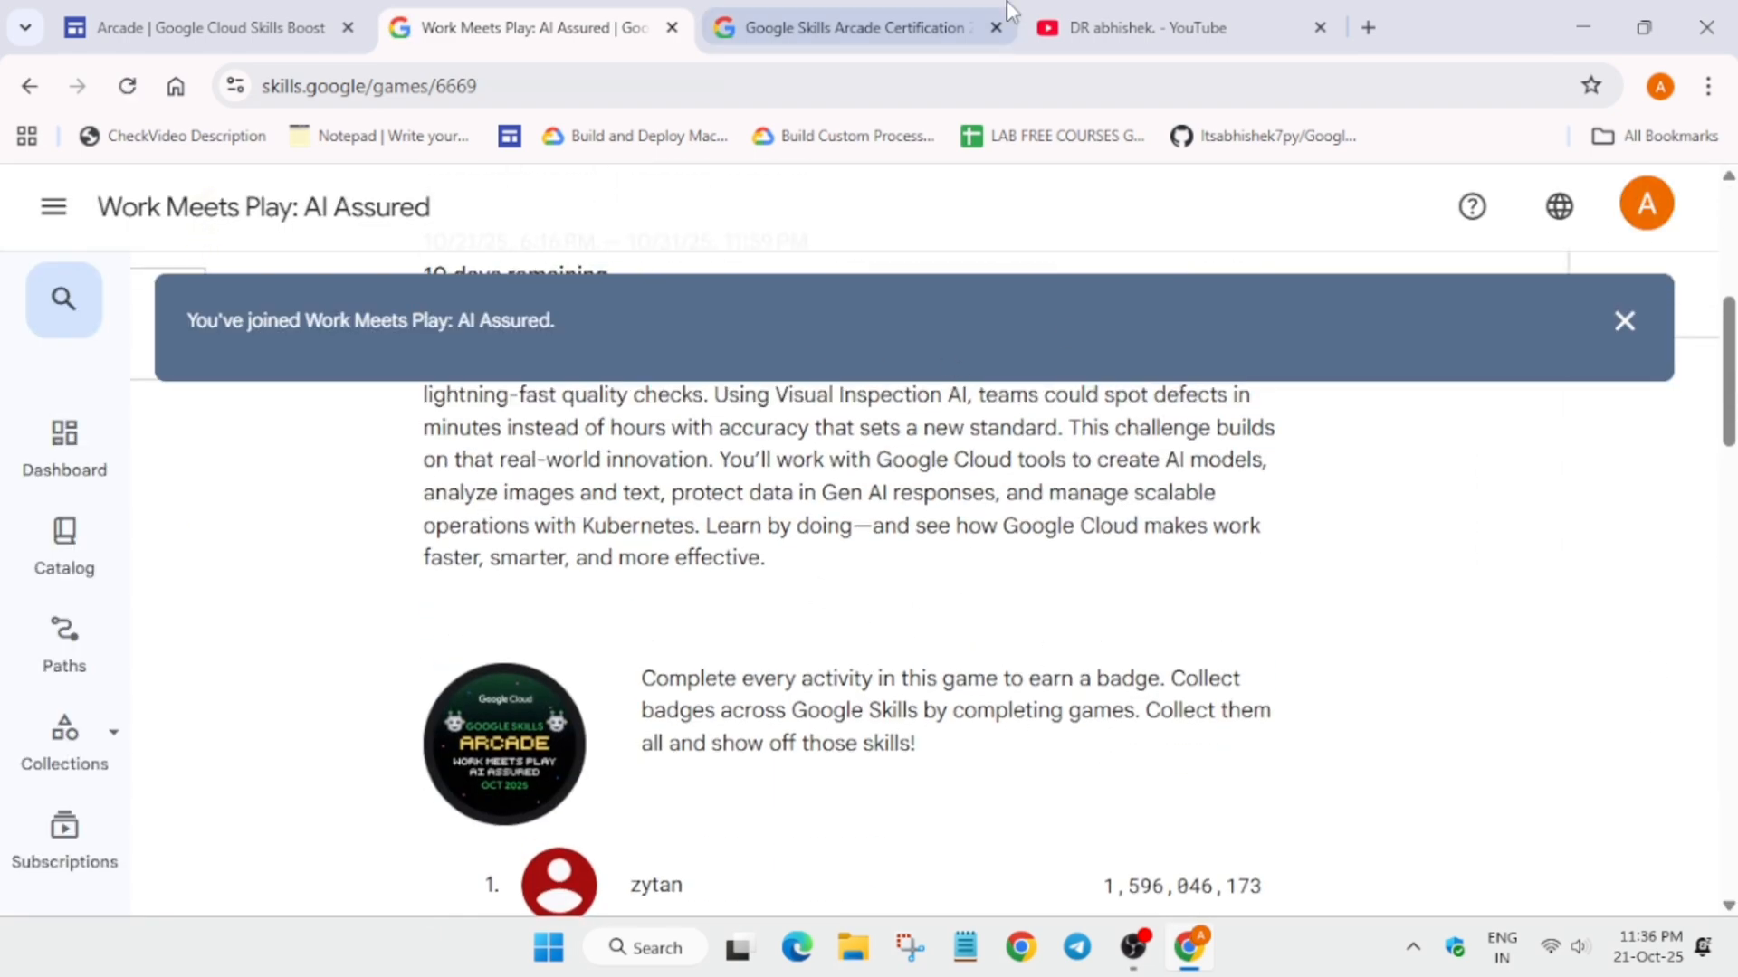
- Switch back to the Certification Zone game tab showing its joined confirmation
left_click(852, 27)
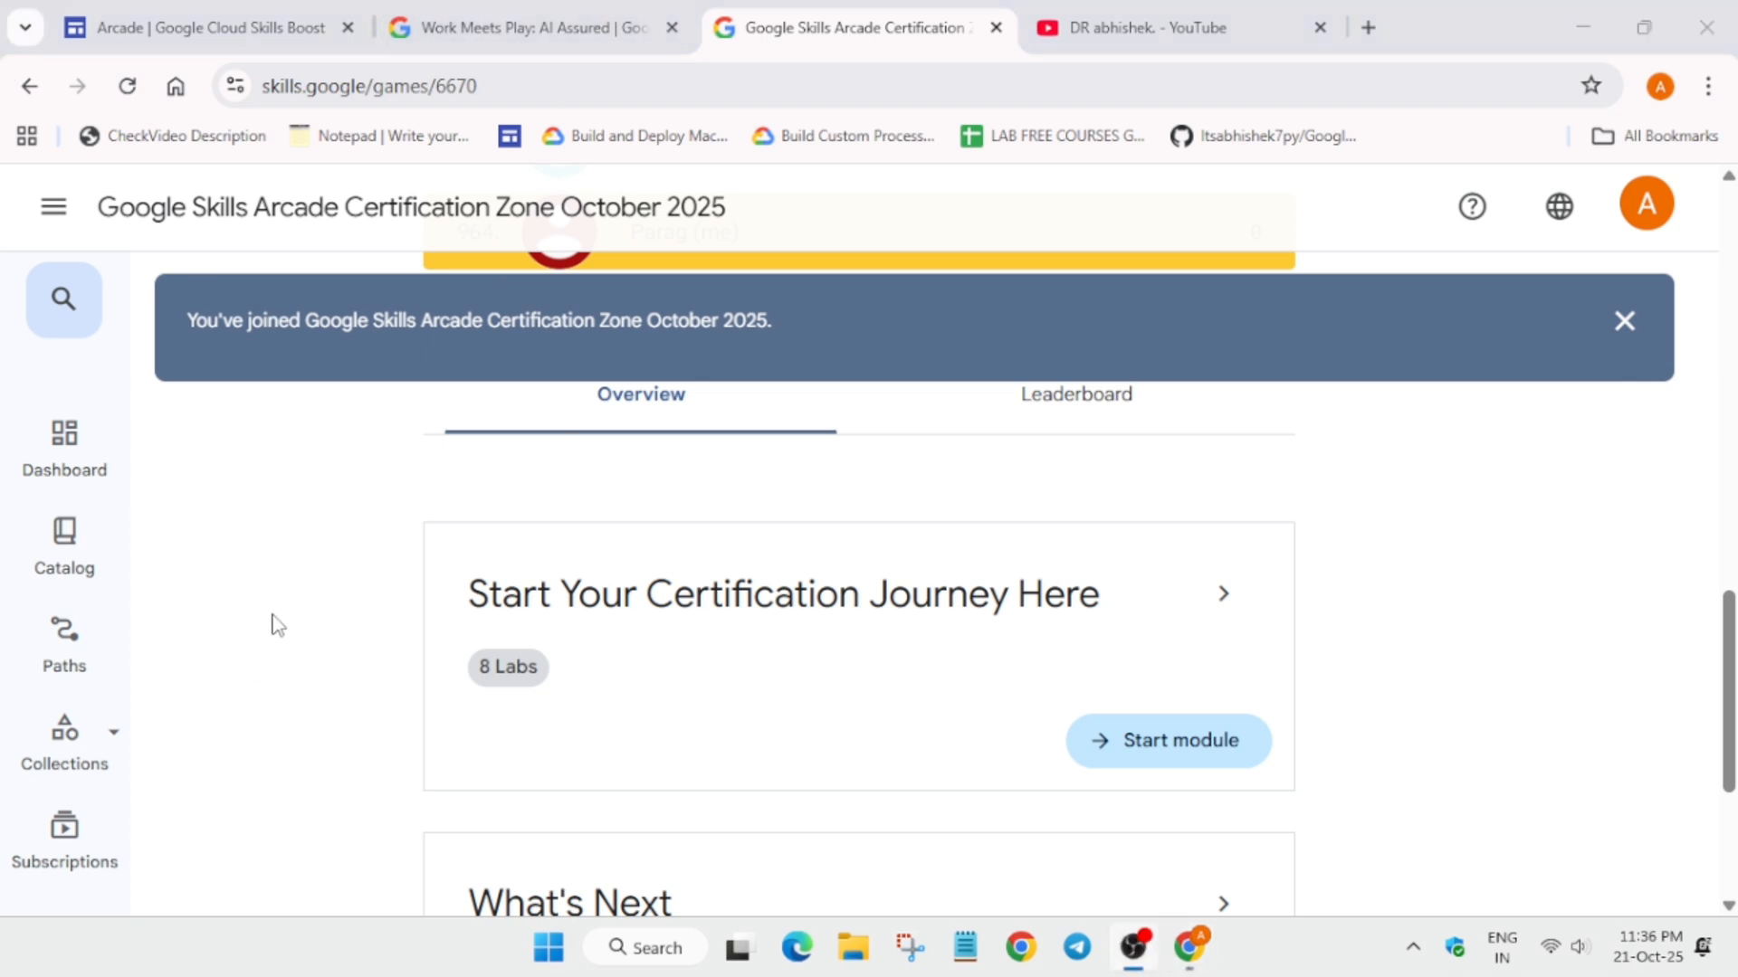
mouse_move(272, 635)
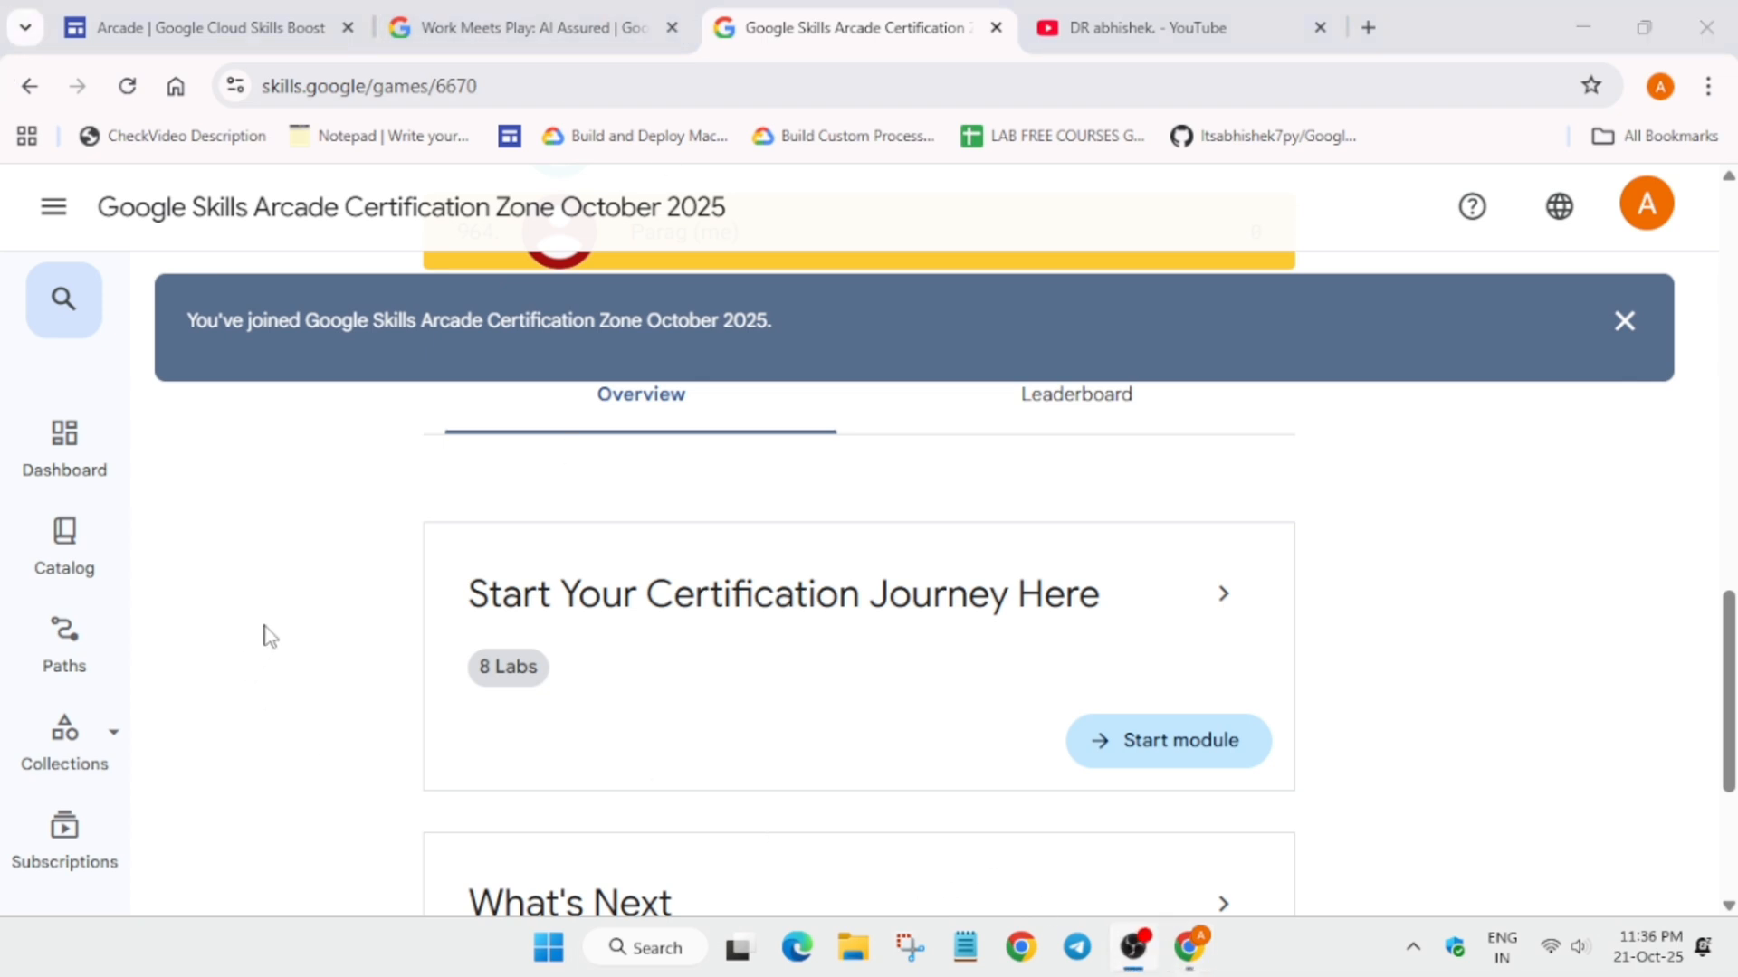